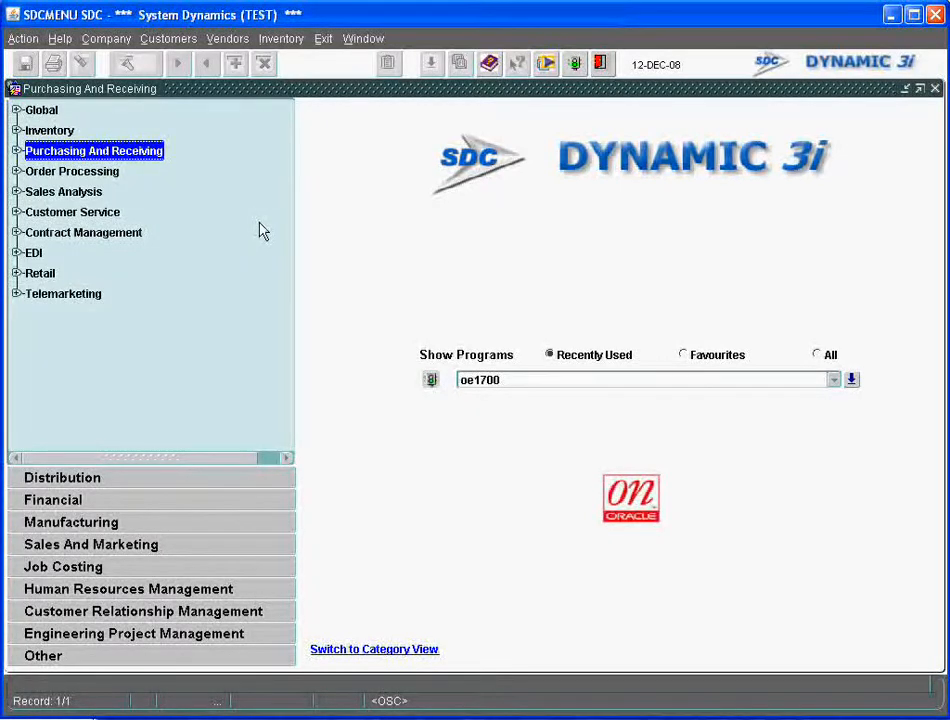
# Launch Order Entry from Order Processing > Processing > Order in the menu tree.
pyautogui.click(72, 172)
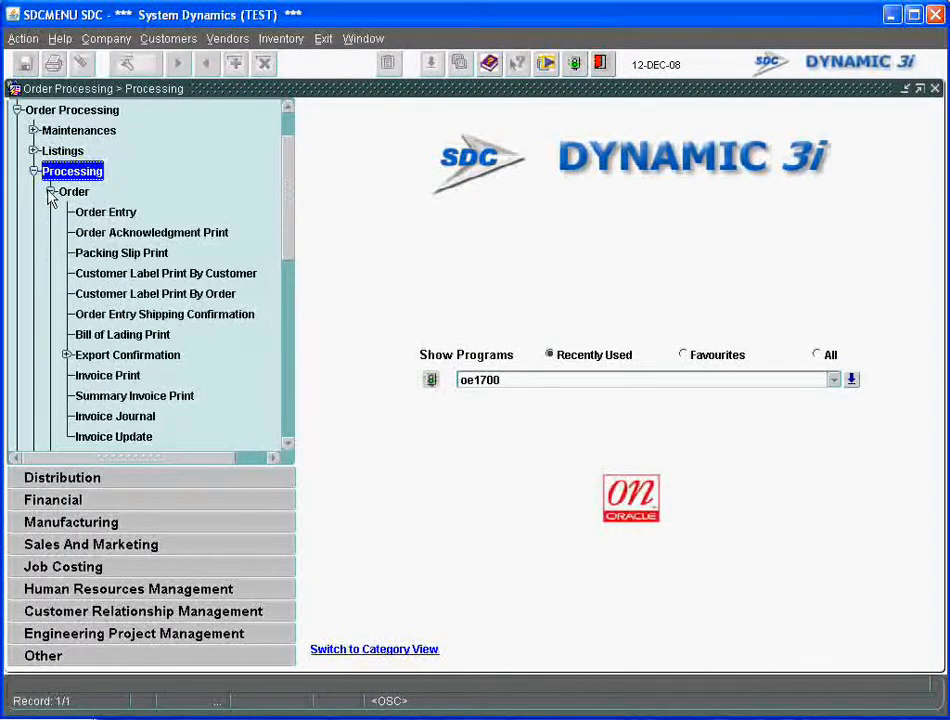
pyautogui.click(104, 212)
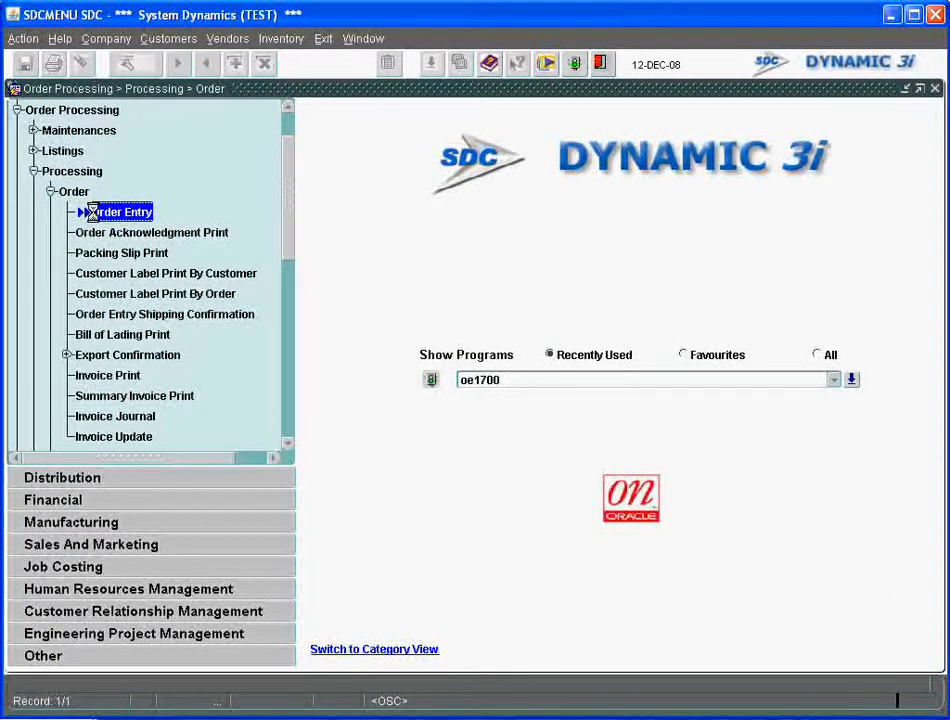
pyautogui.doubleClick(124, 212)
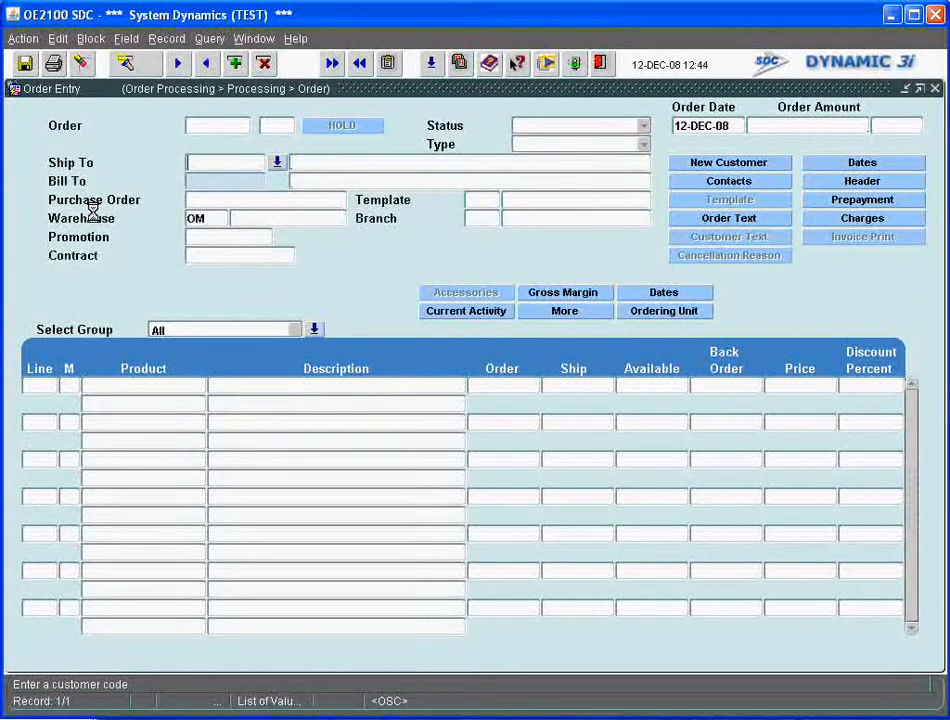
# Enter ship-to ROB0001, order type Normal Order and purchase order 19991818.
pyautogui.write('R')
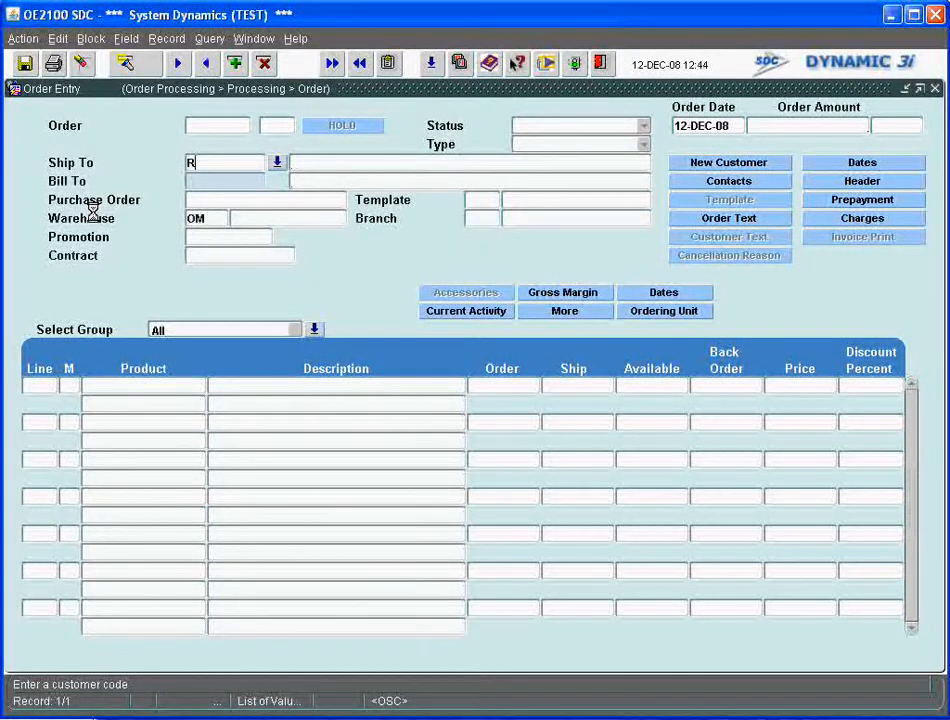
pyautogui.write('OB0001')
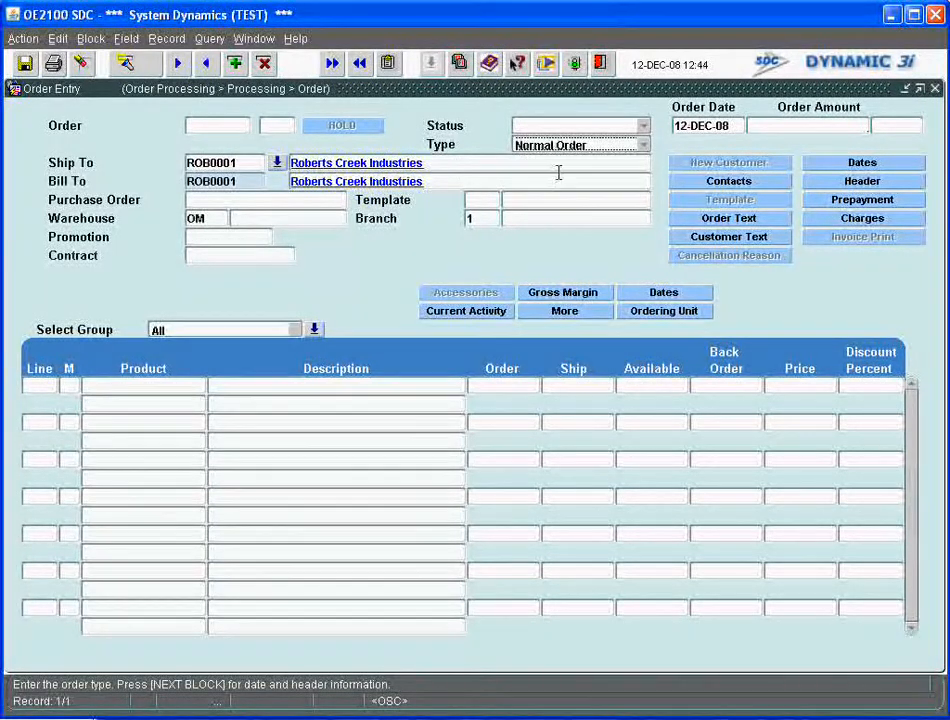
pyautogui.moveTo(644, 148)
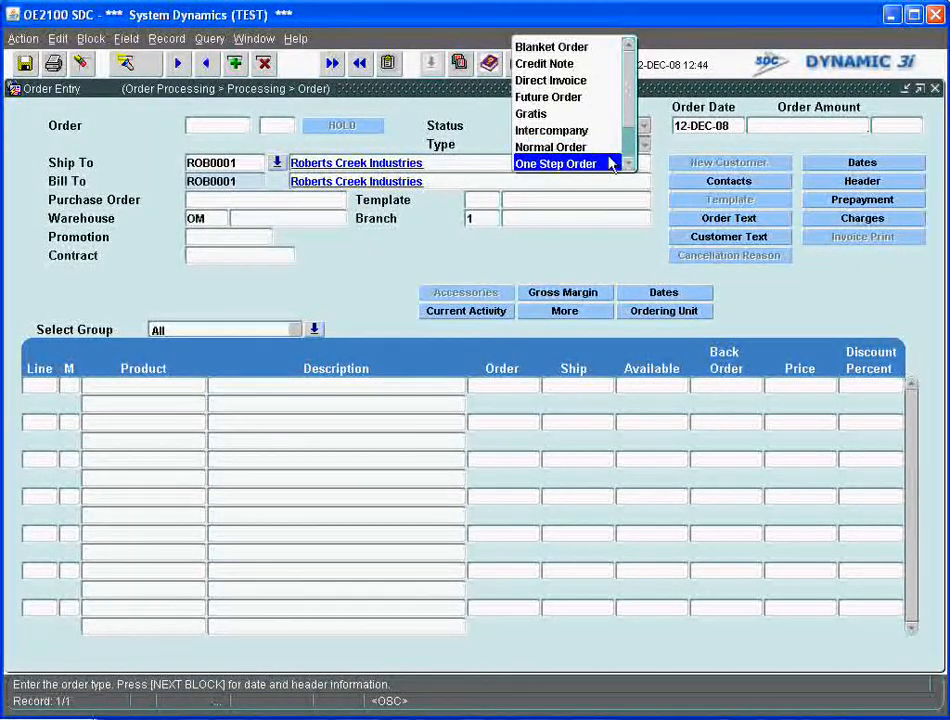
pyautogui.moveTo(568, 148)
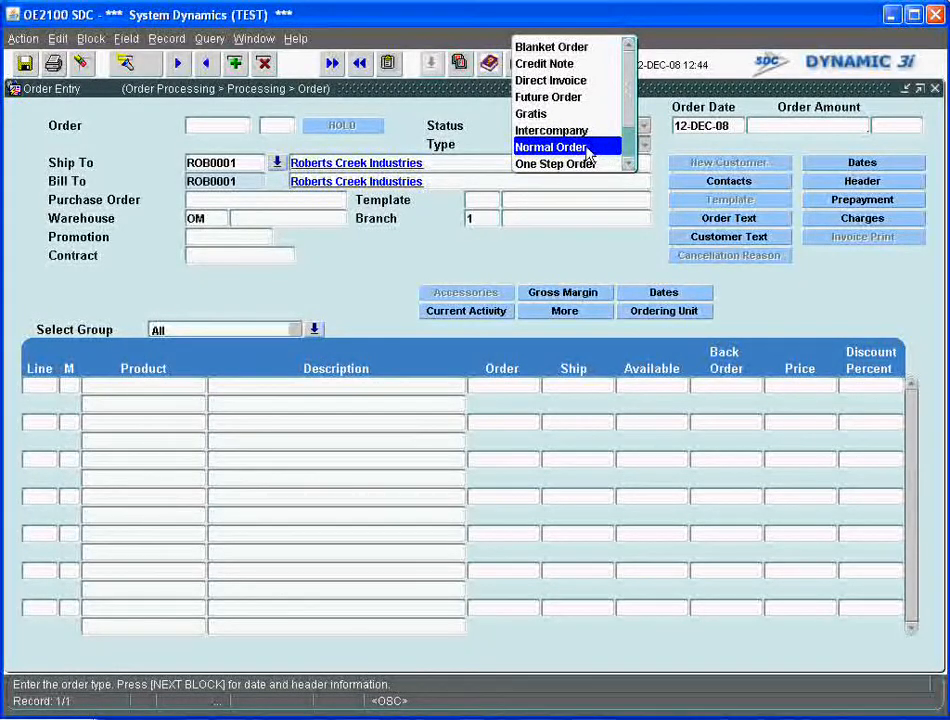
pyautogui.click(552, 148)
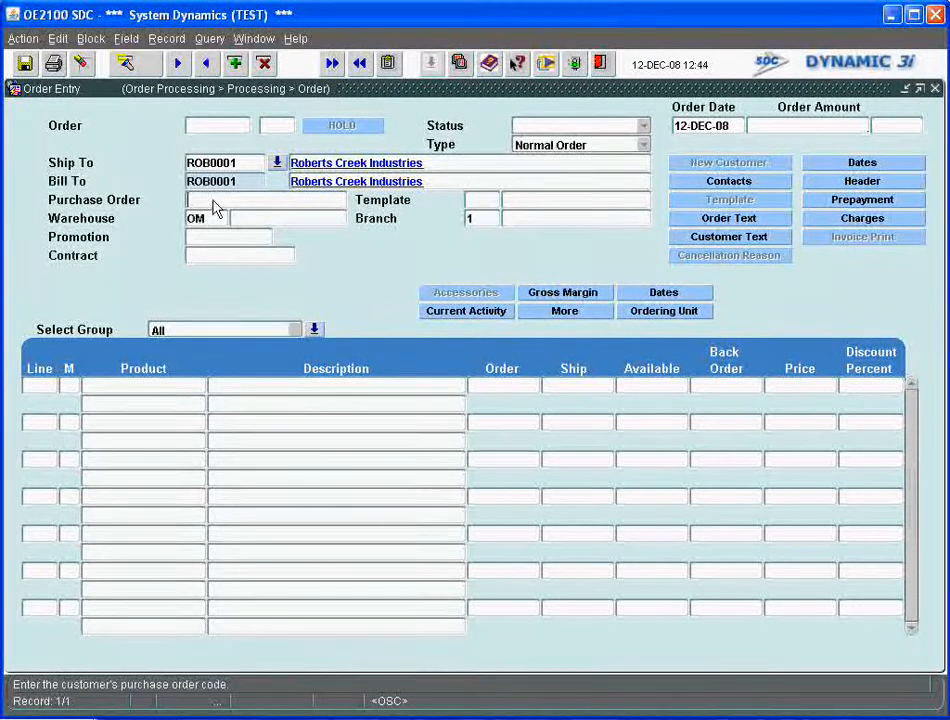
pyautogui.write('1')
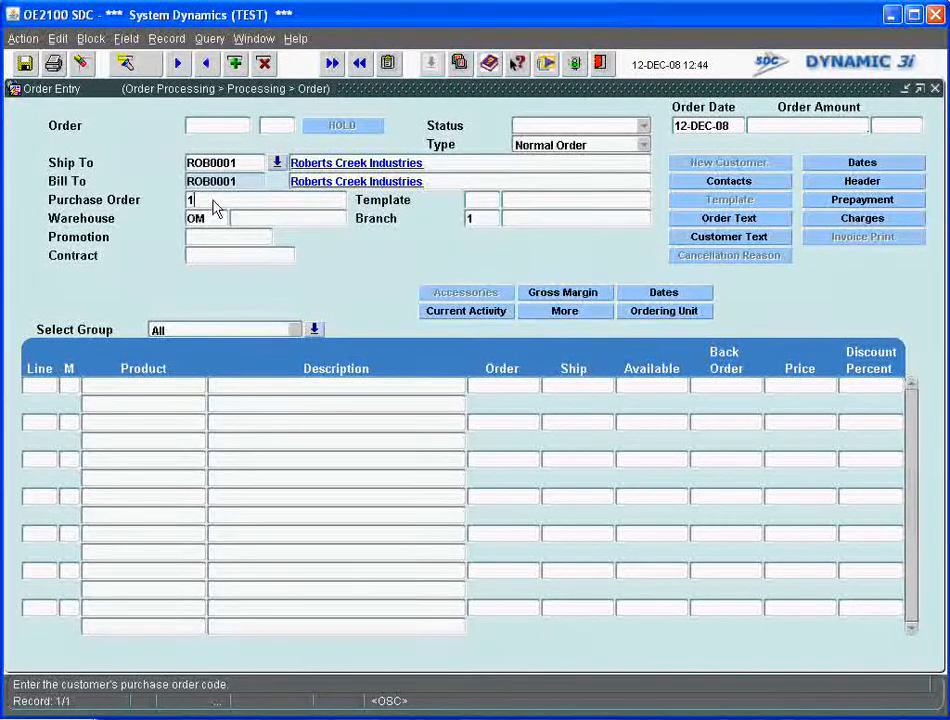
pyautogui.write('9991818')
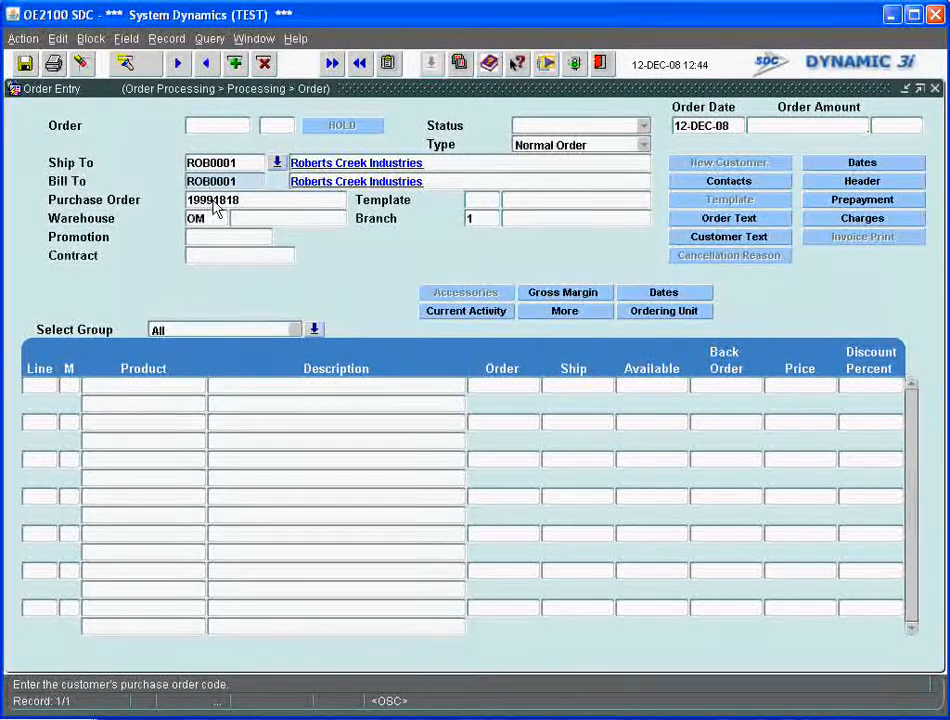
# Set warehouse TOR (Arista Technologies), accepting branch and CAD, and move to the order lines.
pyautogui.click(204, 218)
pyautogui.write('T')
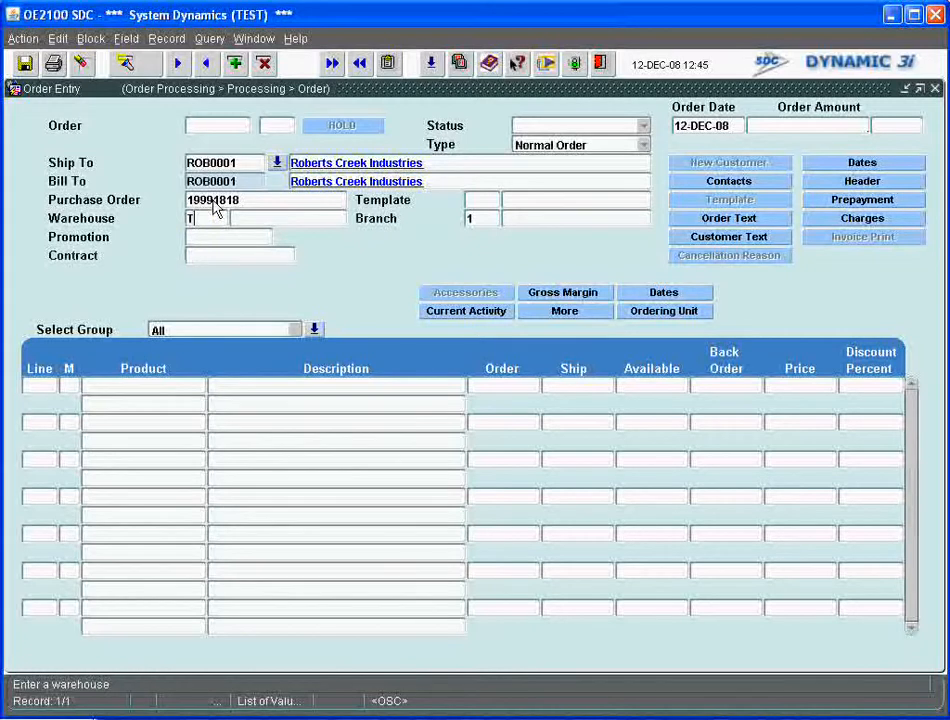
pyautogui.write('OR')
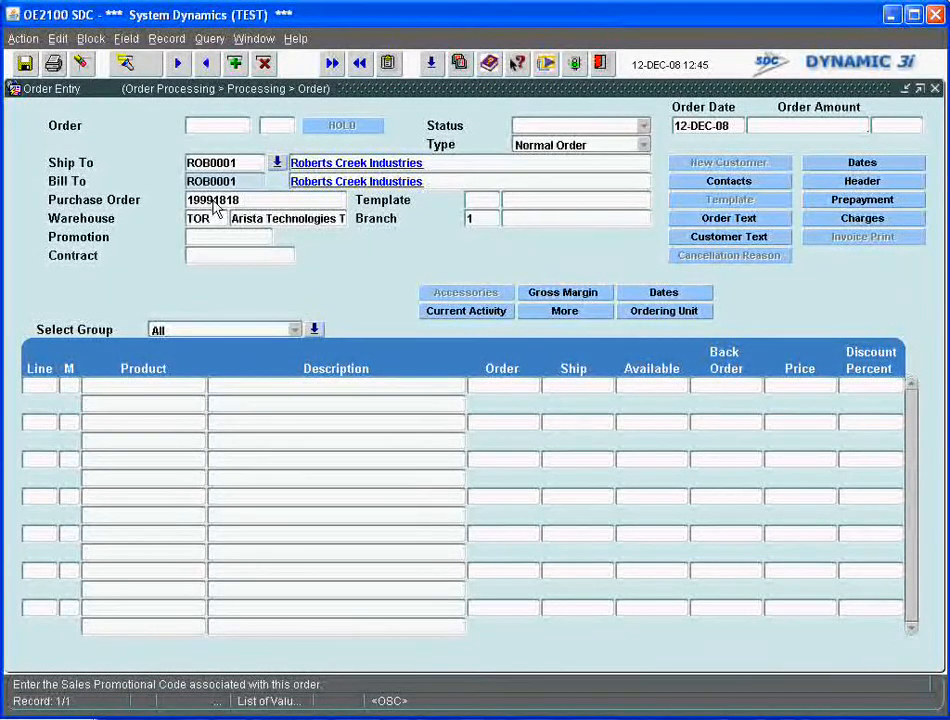
pyautogui.click(128, 384)
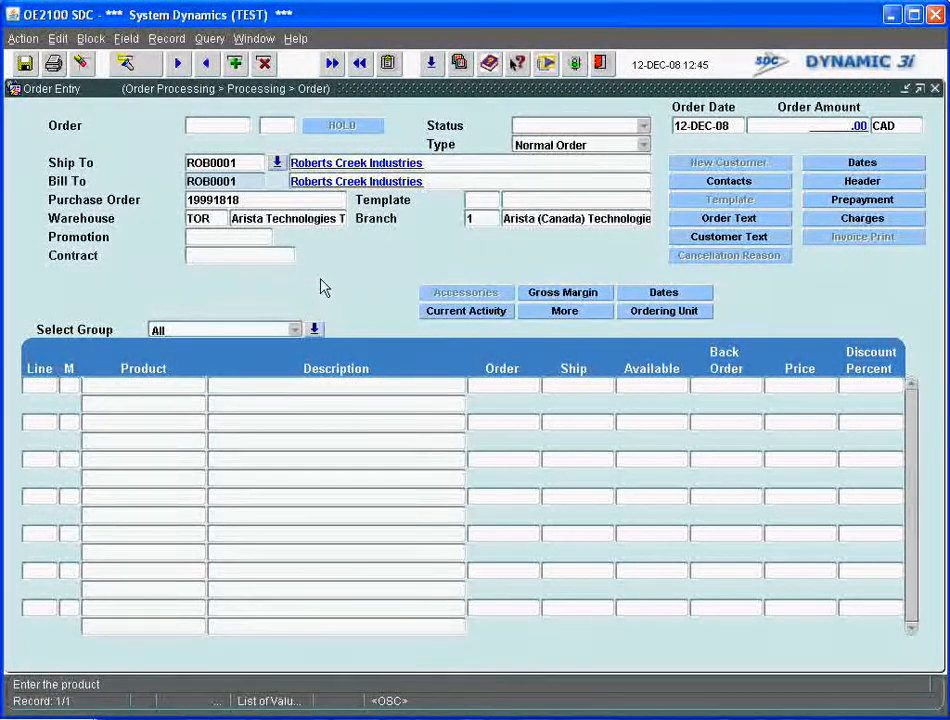
# Enter line product M3A, Micro Fibre Cloth, quantity 10 at price 7.95.
pyautogui.write('M#')
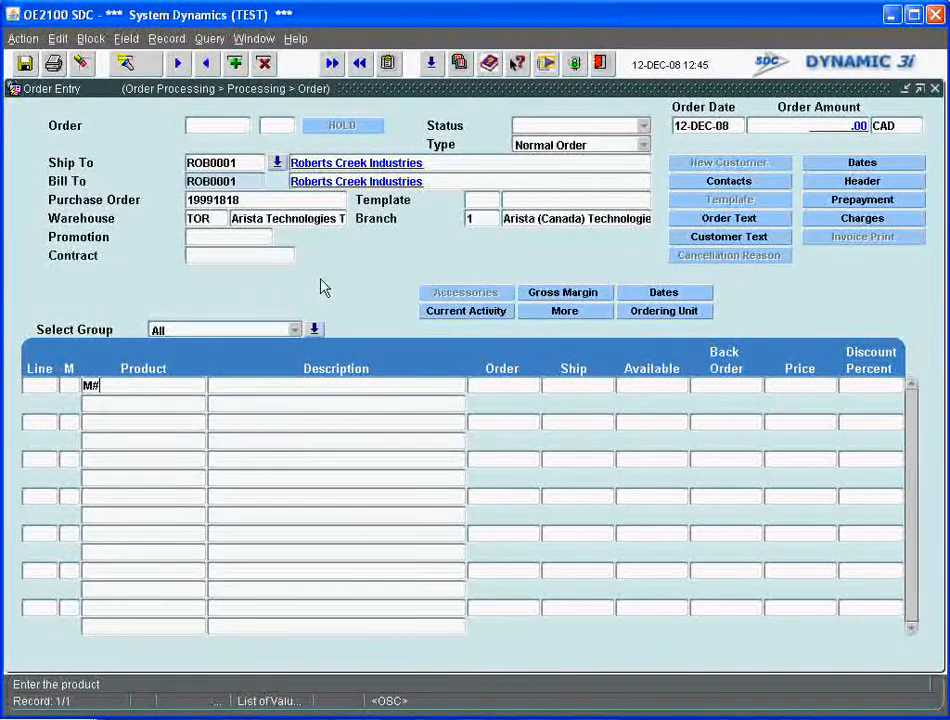
pyautogui.write('3A')
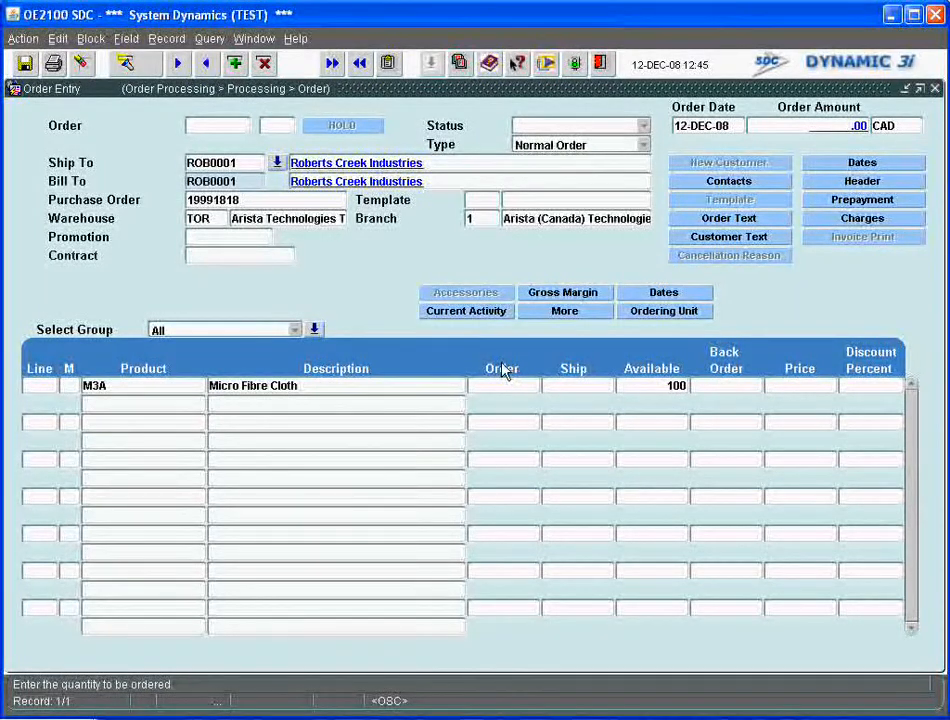
pyautogui.write('10')
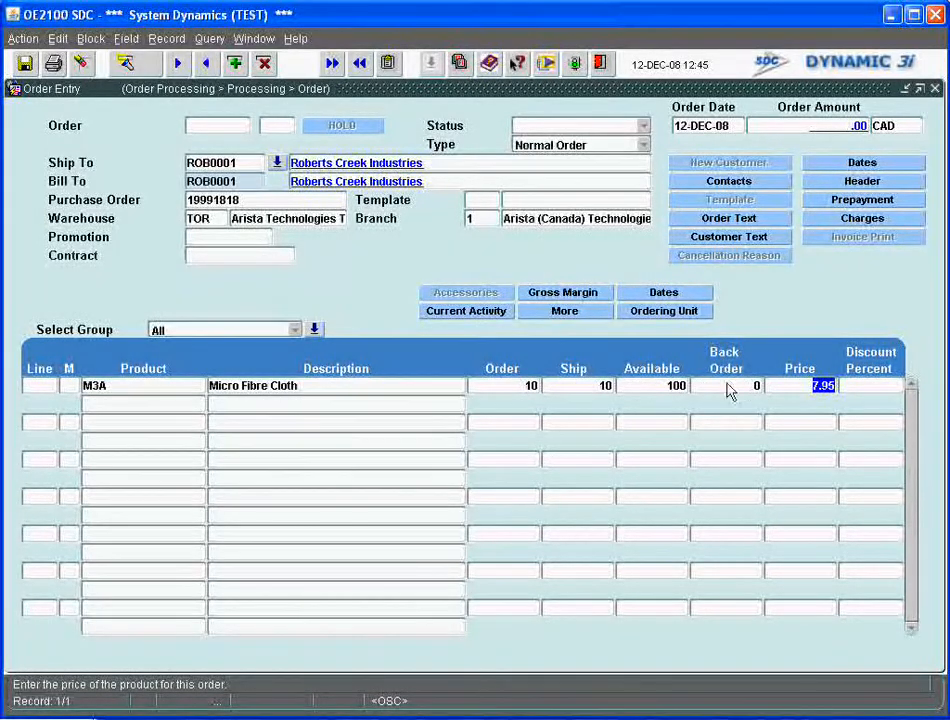
pyautogui.moveTo(770, 362)
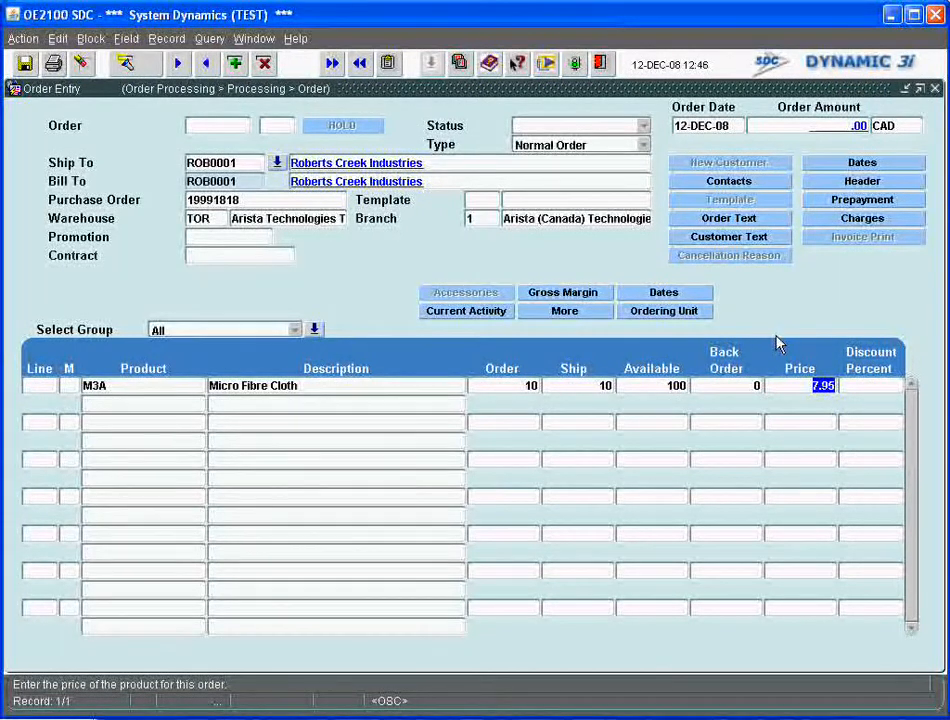
pyautogui.moveTo(796, 340)
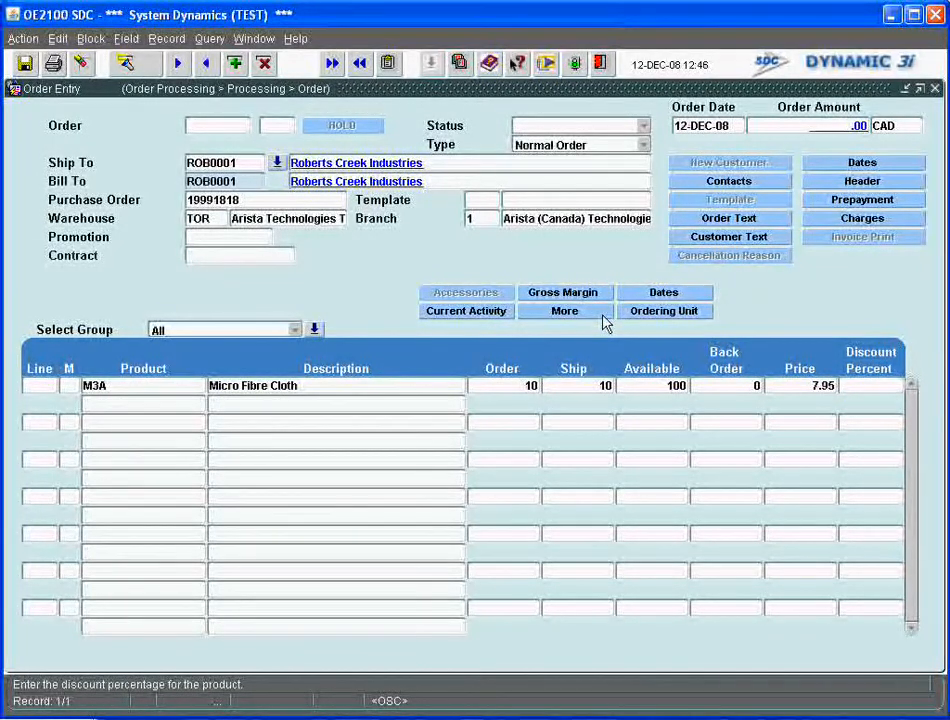
pyautogui.click(664, 292)
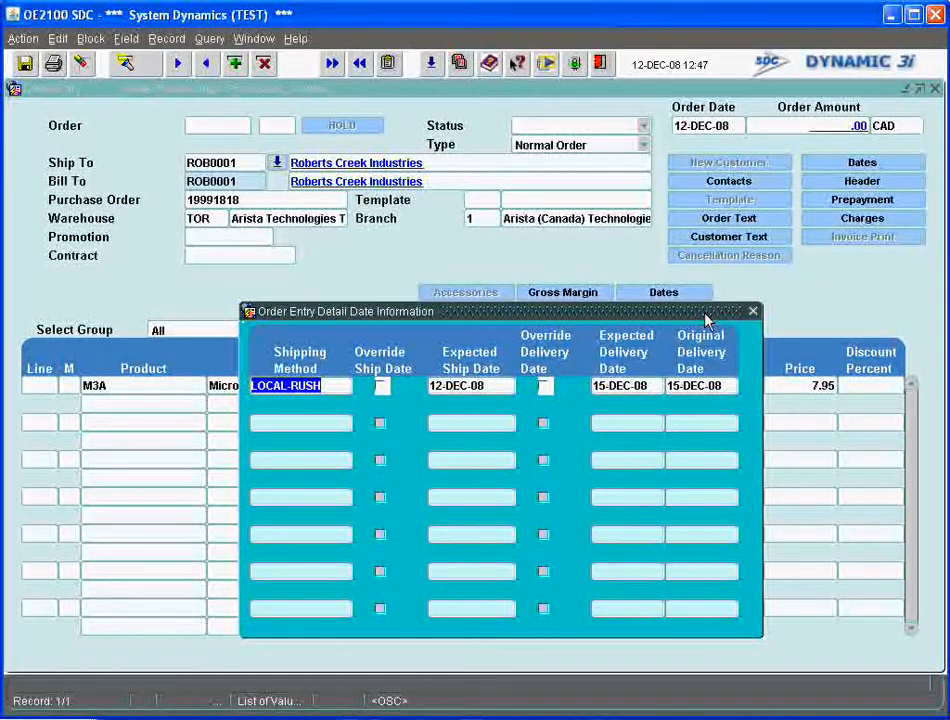
pyautogui.click(380, 384)
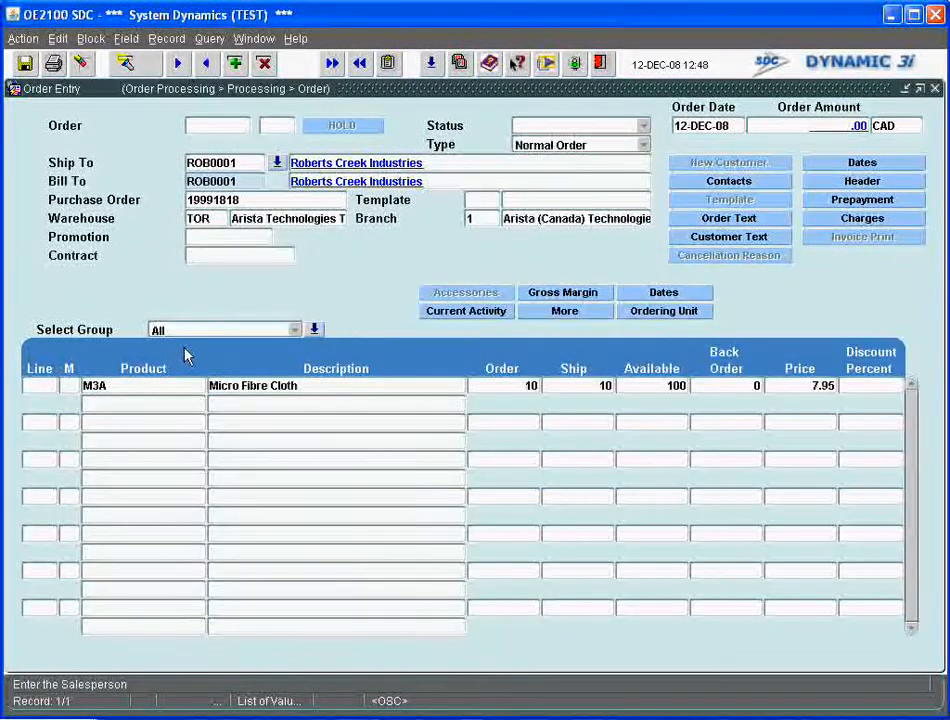
pyautogui.moveTo(378, 380)
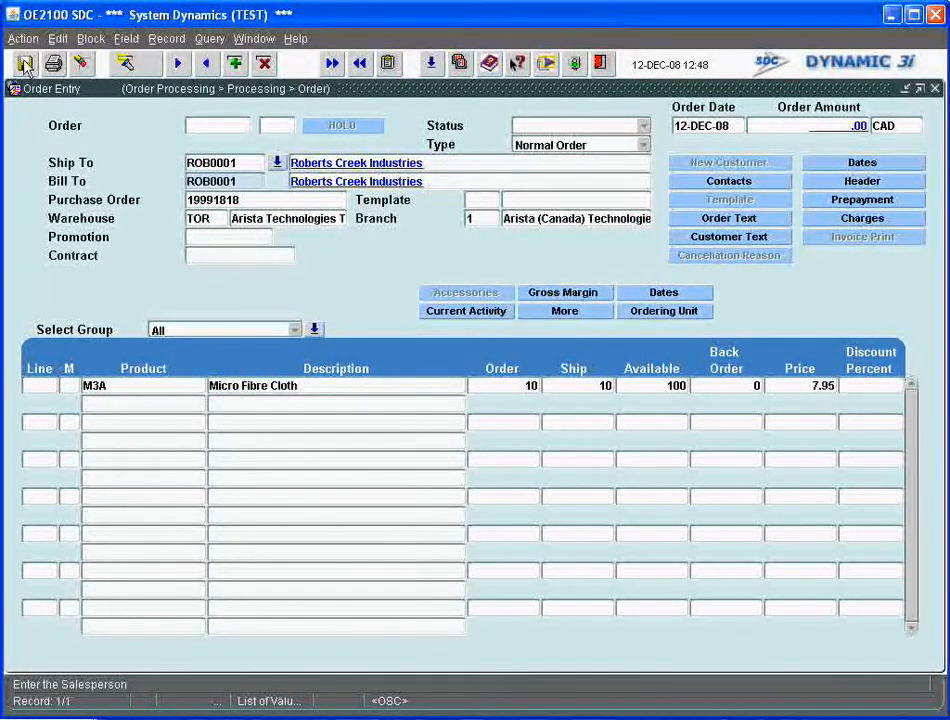
# Save the order, creating order 2317 with Stock Allocated status and 79.50 CAD total.
pyautogui.click(664, 292)
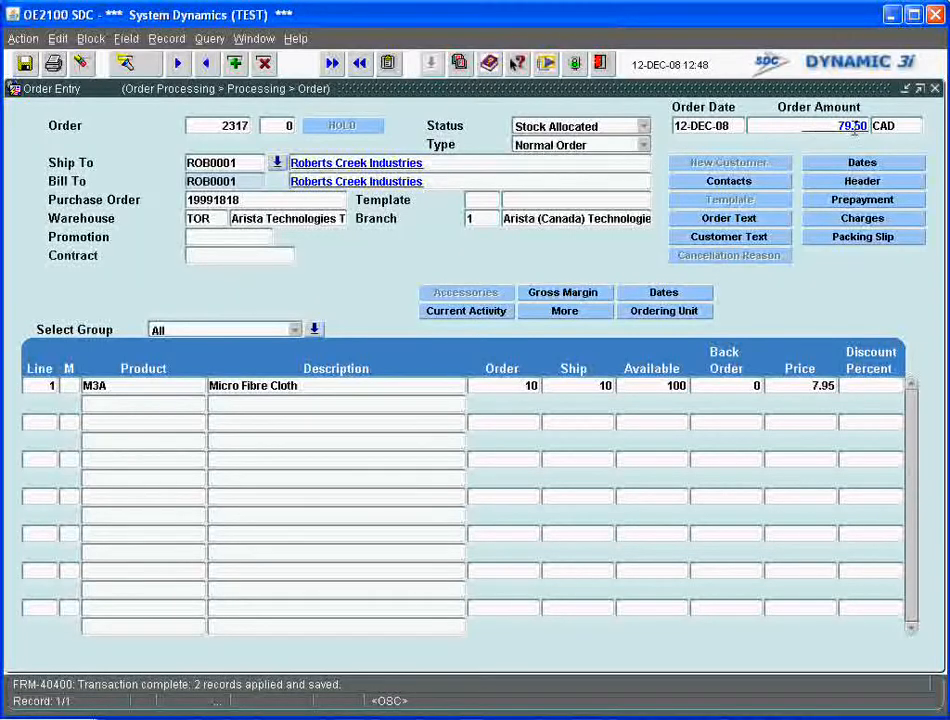
pyautogui.moveTo(852, 144)
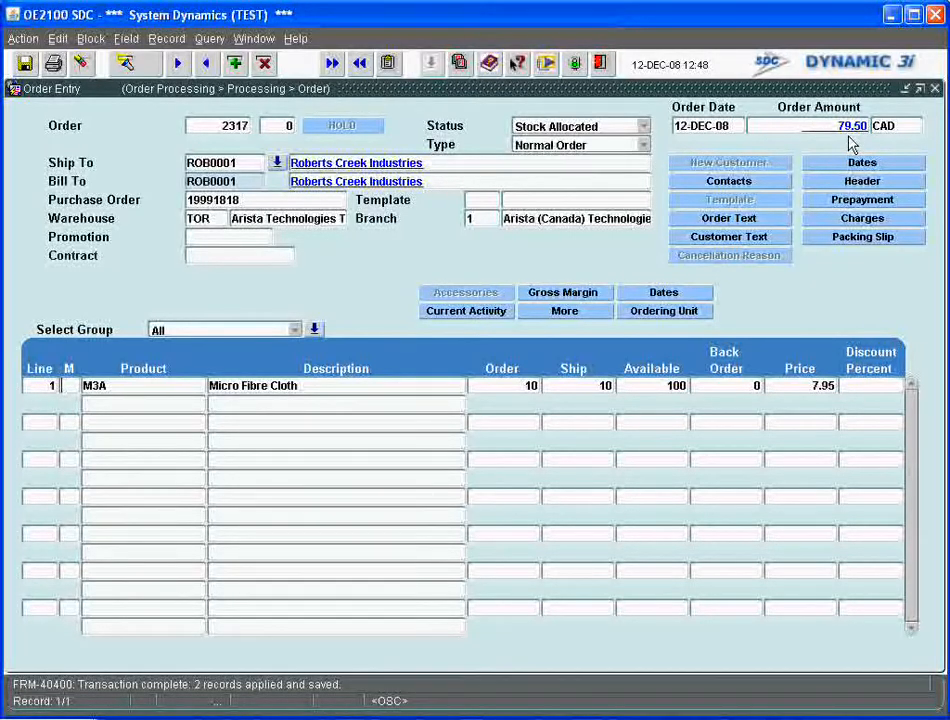
pyautogui.moveTo(800, 390)
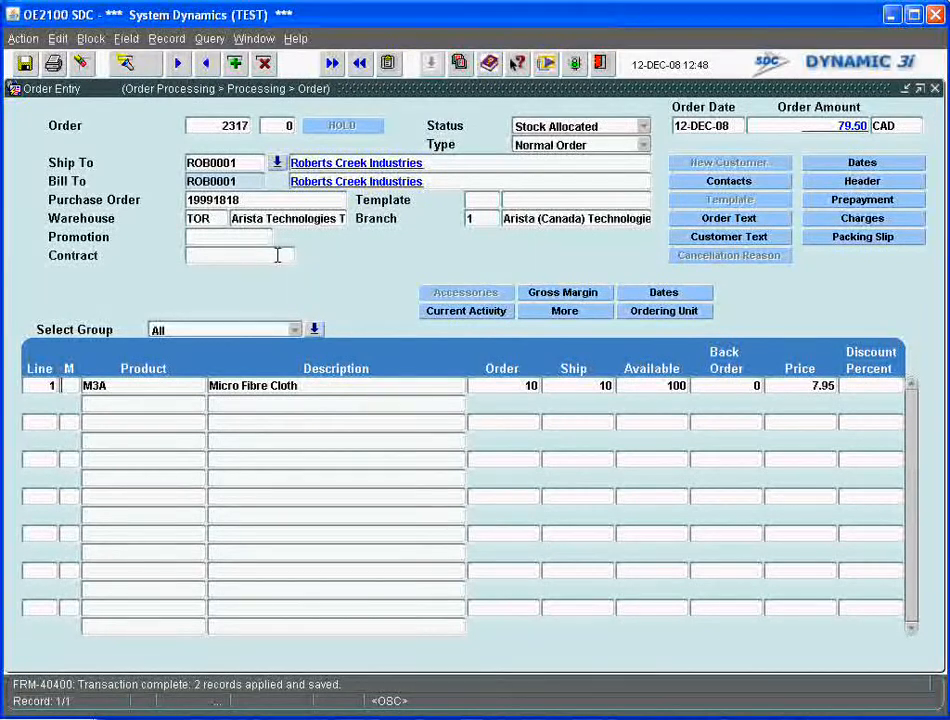
pyautogui.moveTo(478, 260)
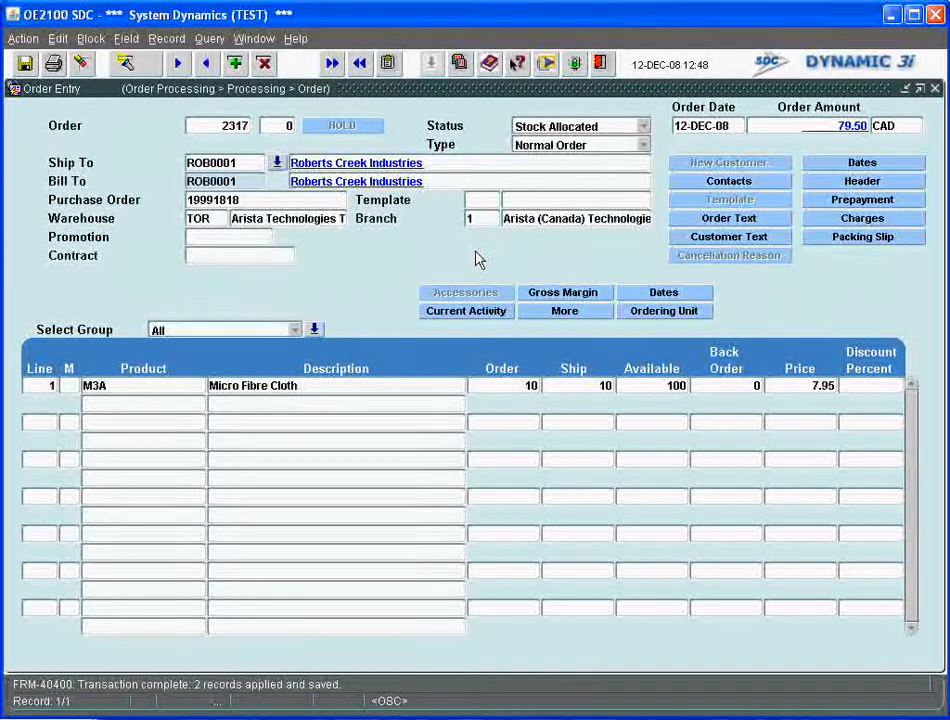
pyautogui.moveTo(816, 248)
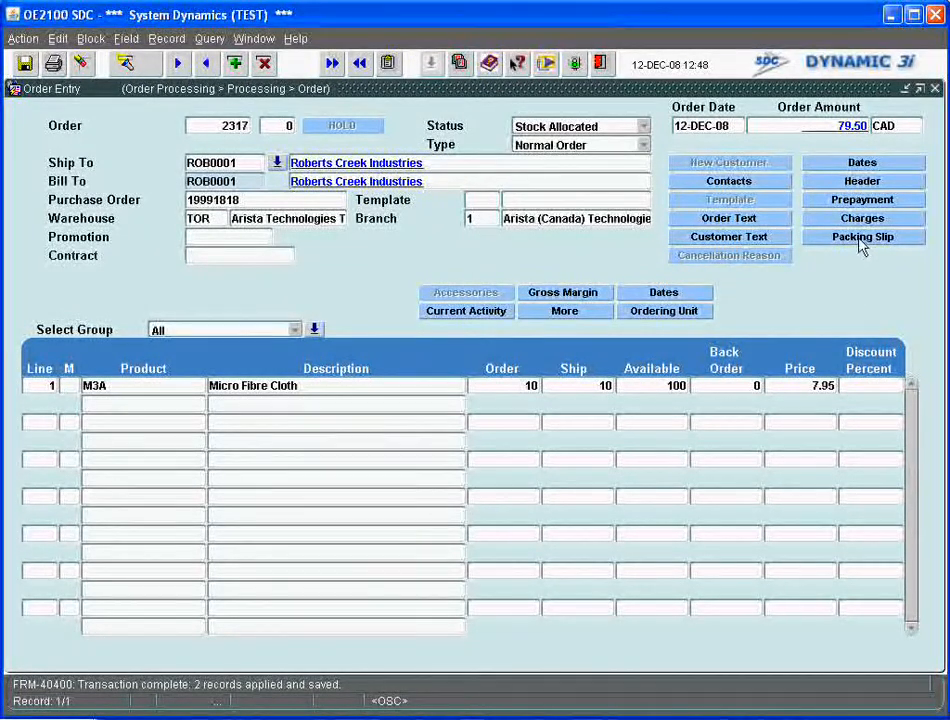
# Run Packing Slip Print for order 2317 to the screen as PDF.
pyautogui.click(862, 236)
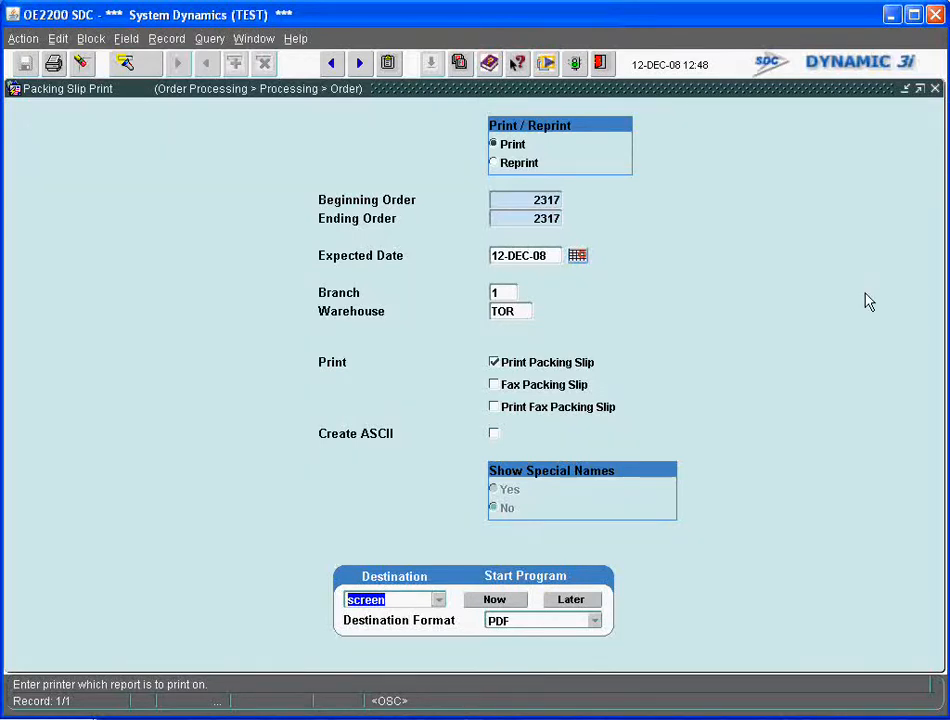
pyautogui.moveTo(820, 390)
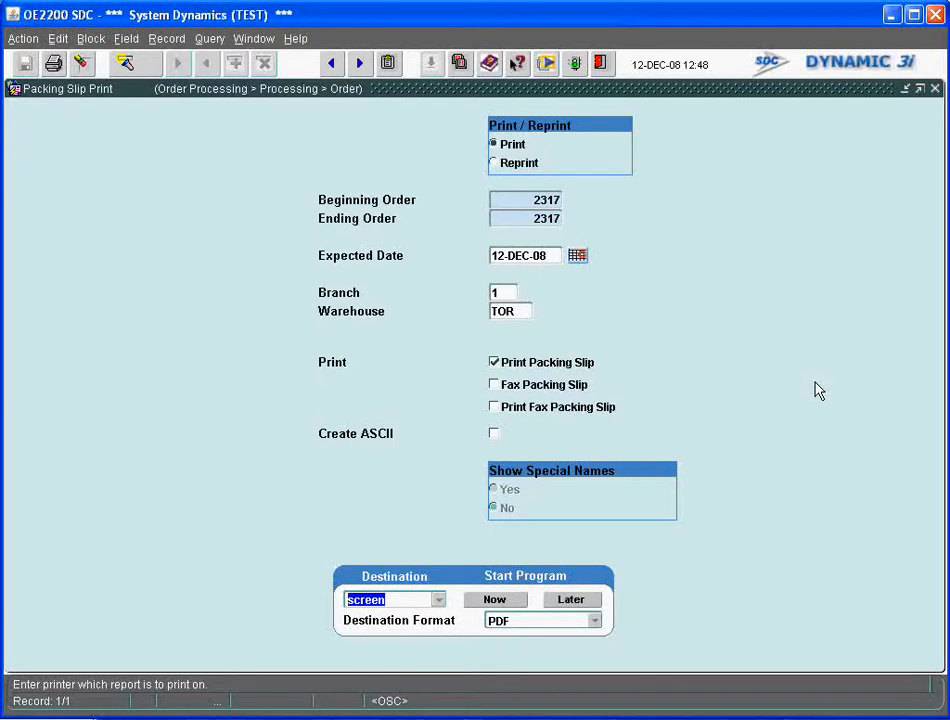
pyautogui.moveTo(800, 408)
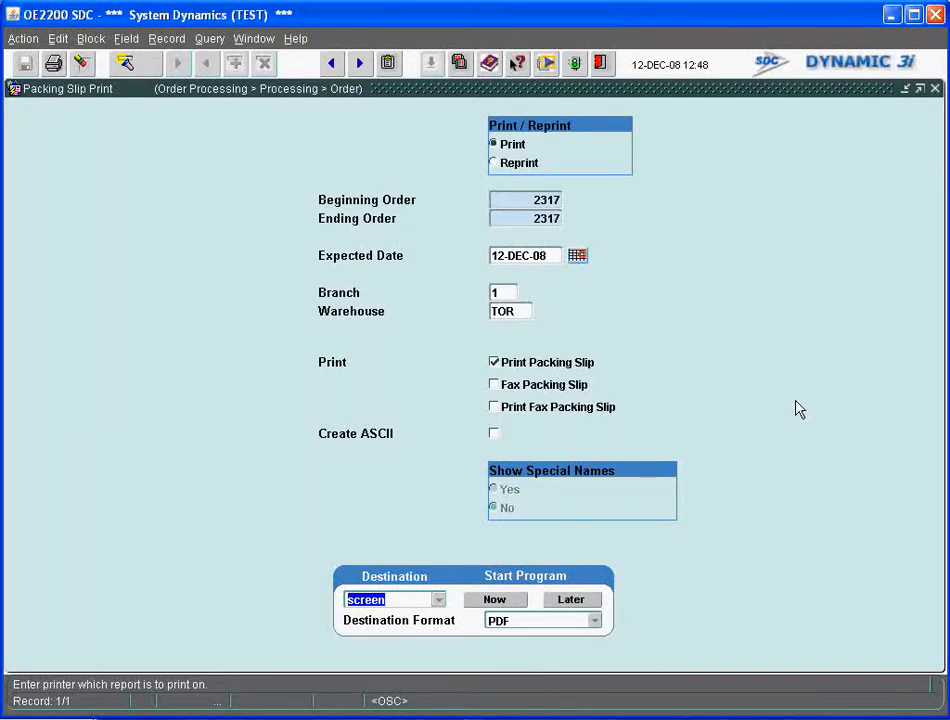
pyautogui.moveTo(744, 414)
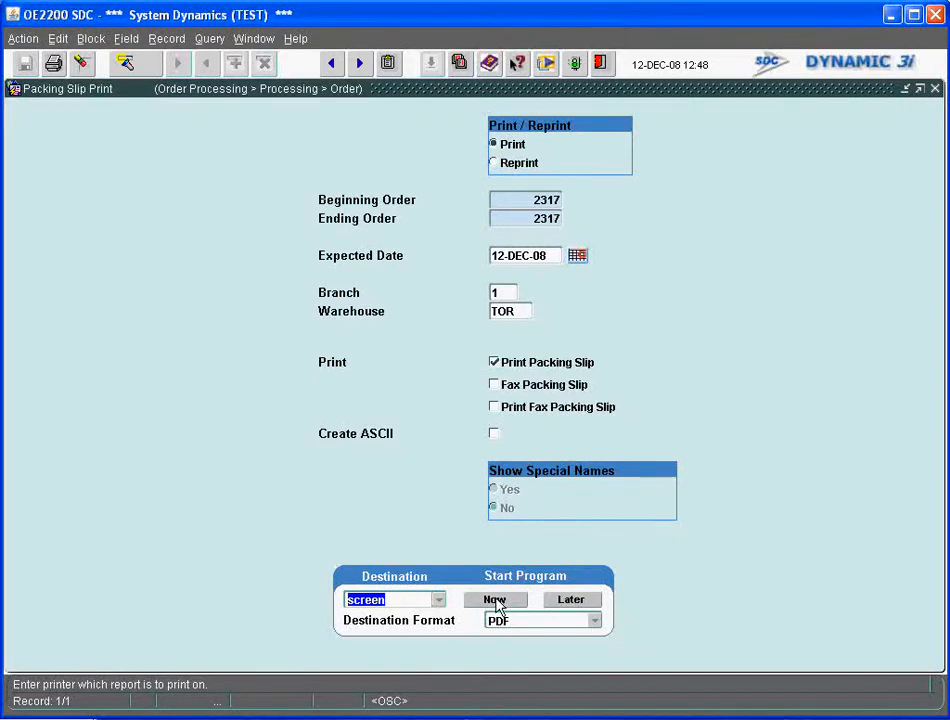
pyautogui.click(494, 600)
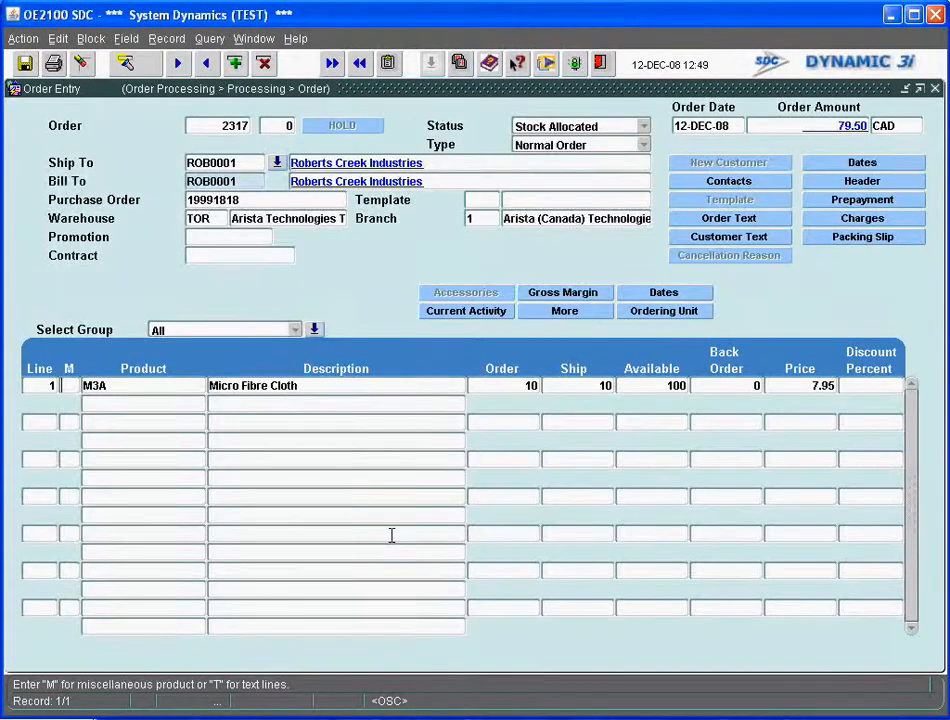
# Exit Order Entry back to the SDC main menu's order processing programs.
pyautogui.click(862, 236)
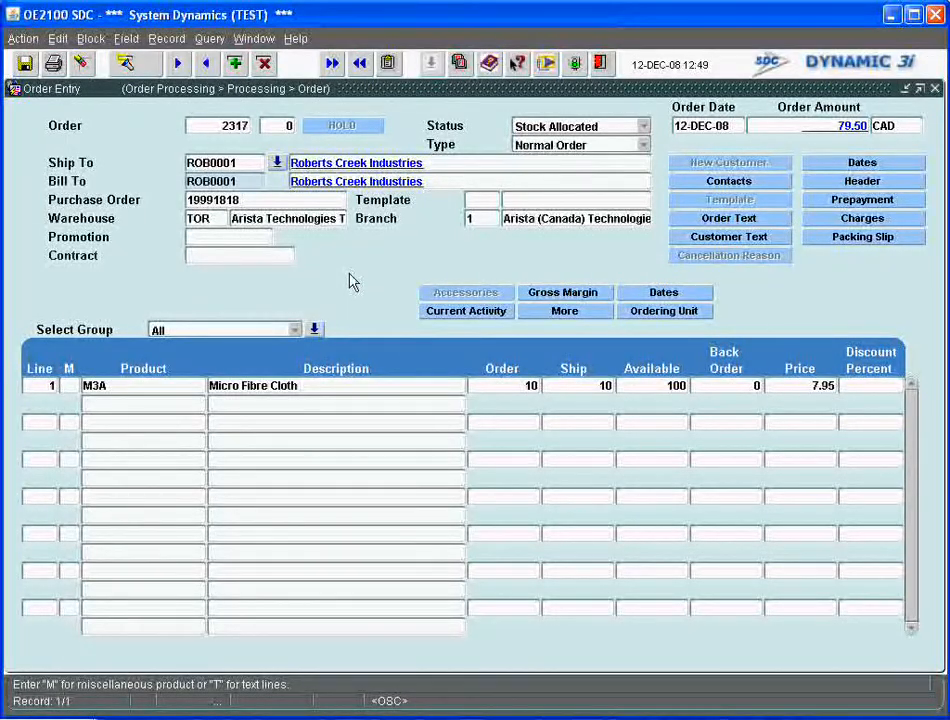
pyautogui.moveTo(416, 230)
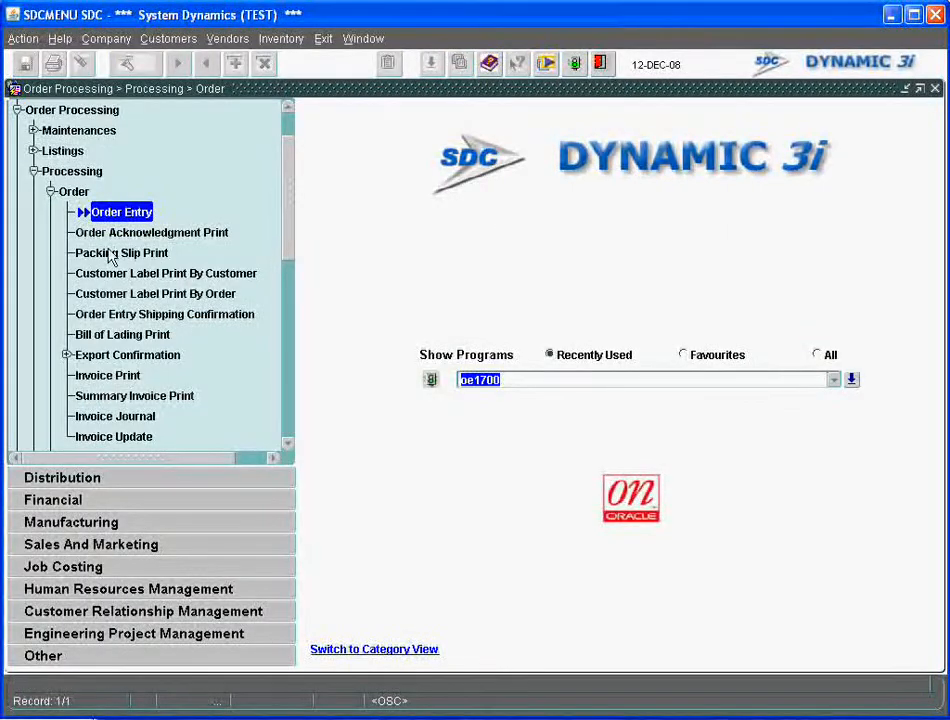
pyautogui.moveTo(80, 332)
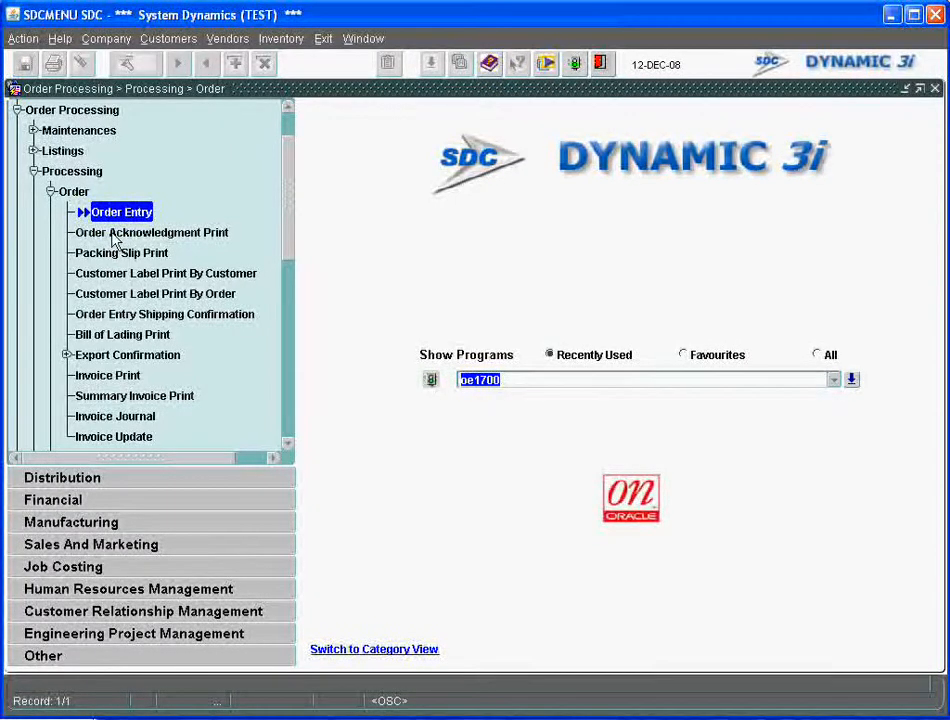
pyautogui.moveTo(136, 290)
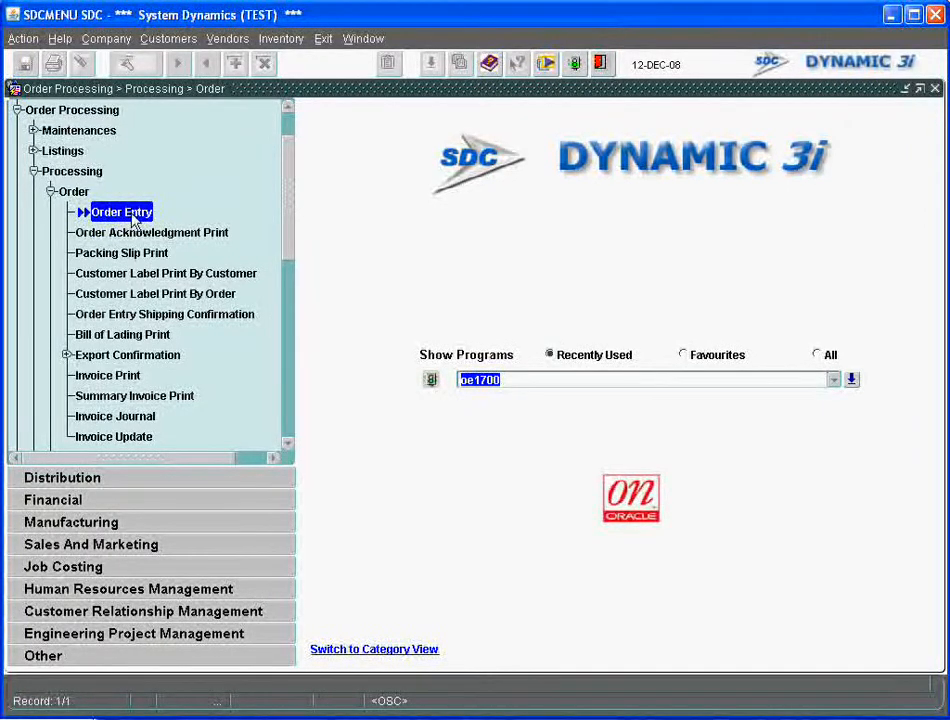
pyautogui.moveTo(130, 284)
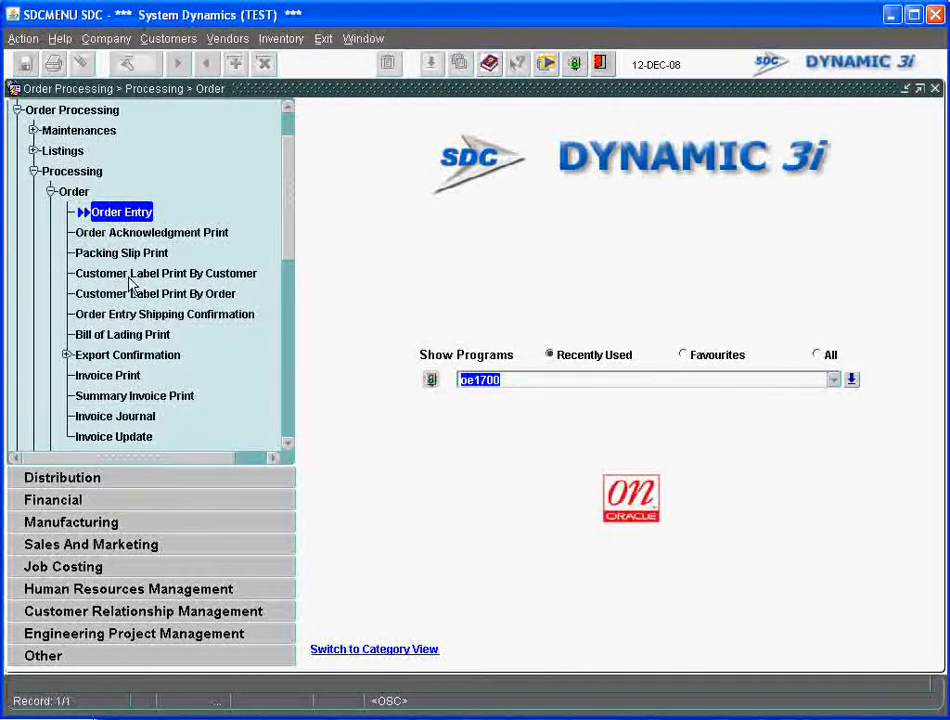
pyautogui.moveTo(104, 364)
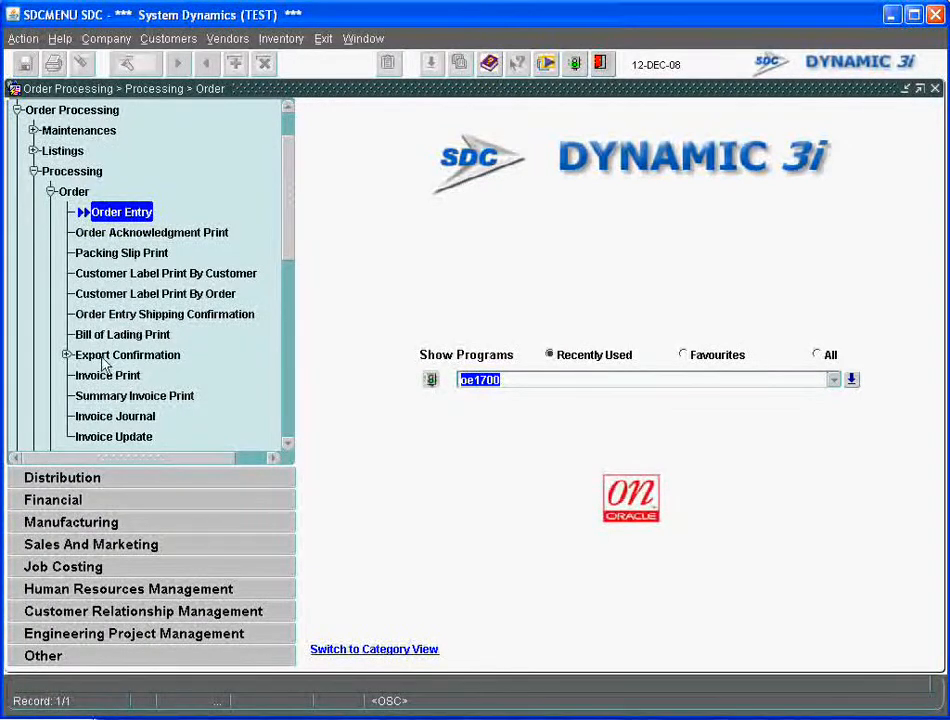
pyautogui.moveTo(110, 380)
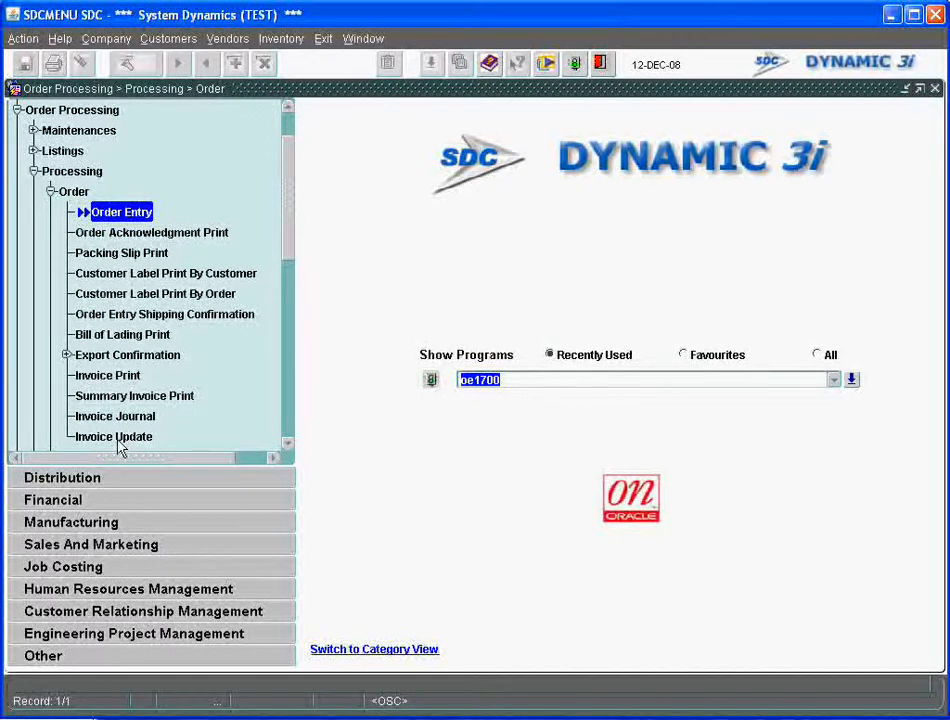
pyautogui.moveTo(108, 320)
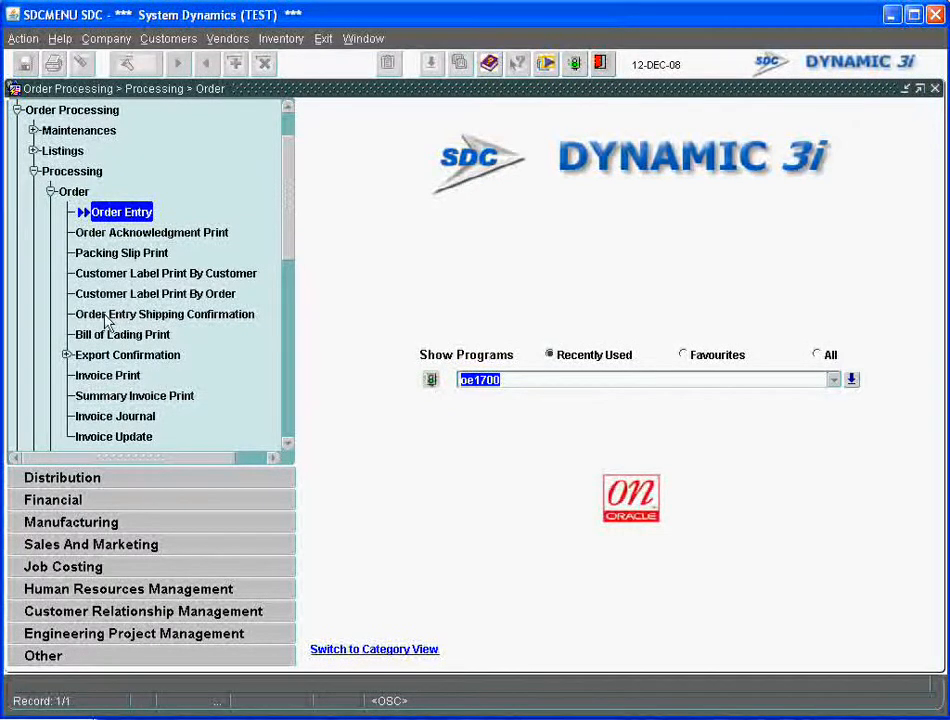
# Run Order Entry Shipping Confirmation for order 2317 and save it with 10 shipped on 12-DEC-08.
pyautogui.click(180, 314)
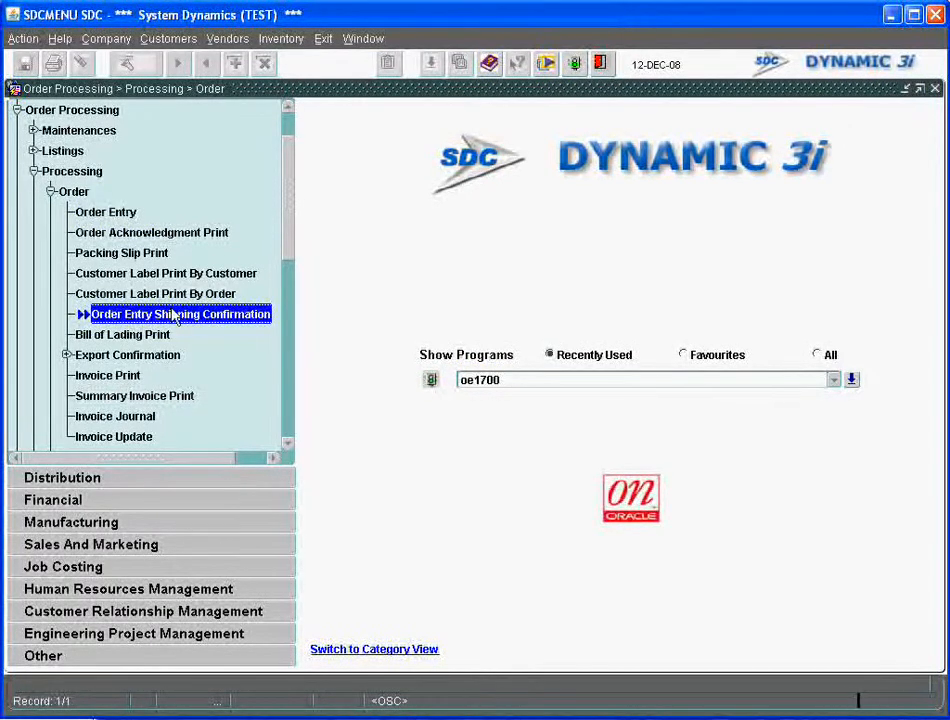
pyautogui.doubleClick(180, 314)
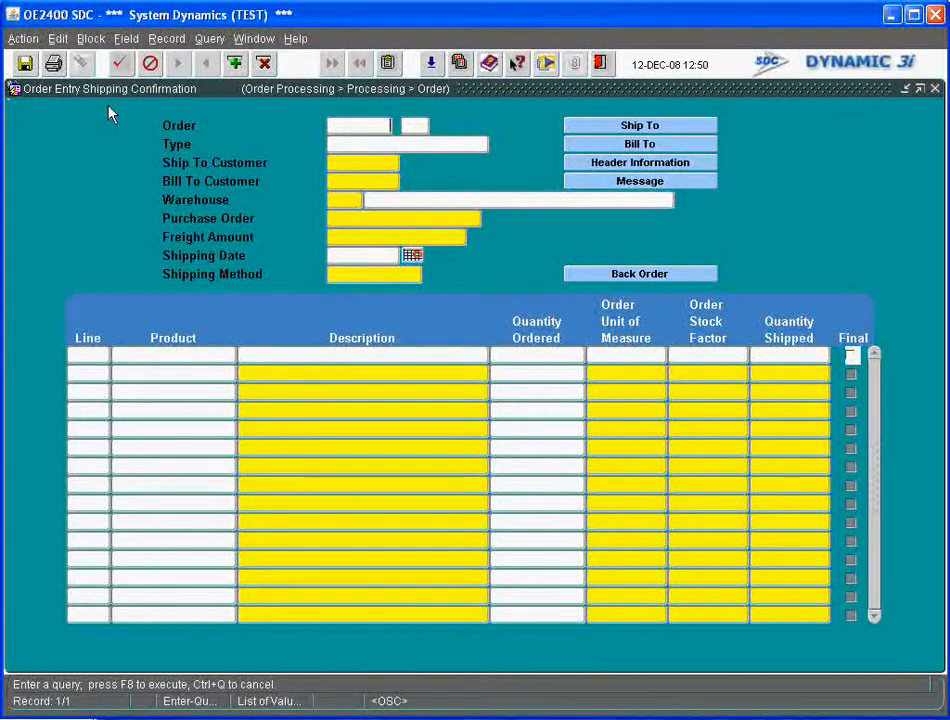
pyautogui.moveTo(128, 130)
pyautogui.write('2317')
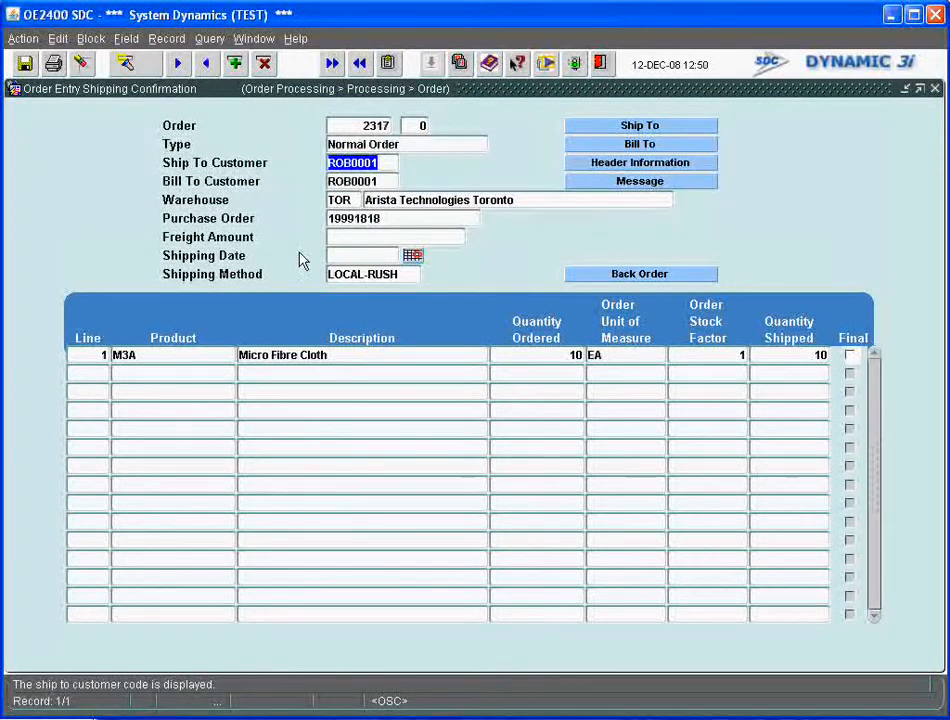
pyautogui.moveTo(512, 268)
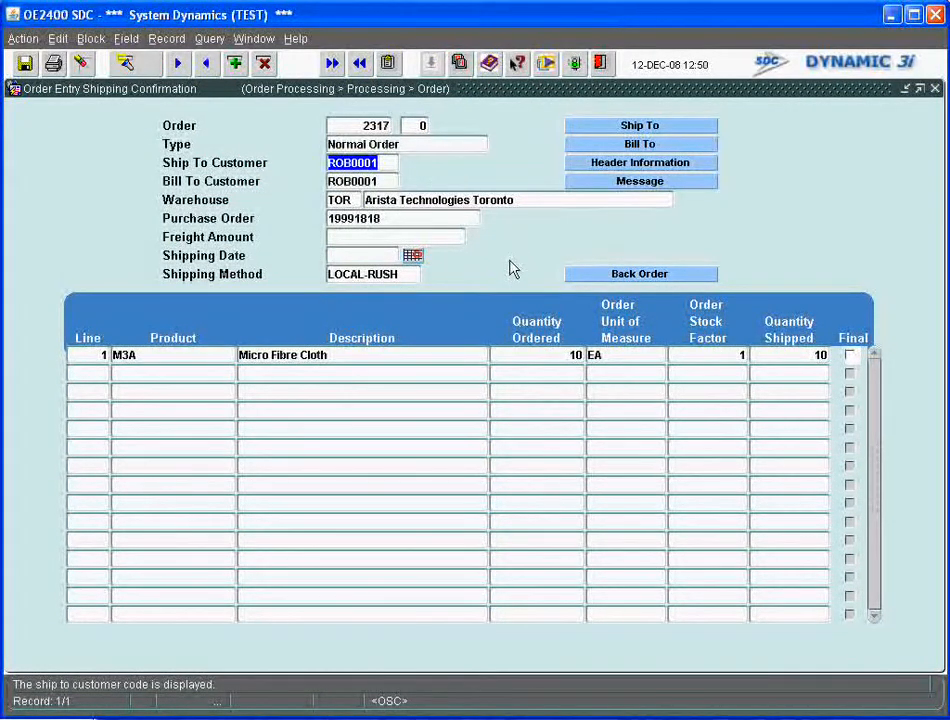
pyautogui.moveTo(556, 350)
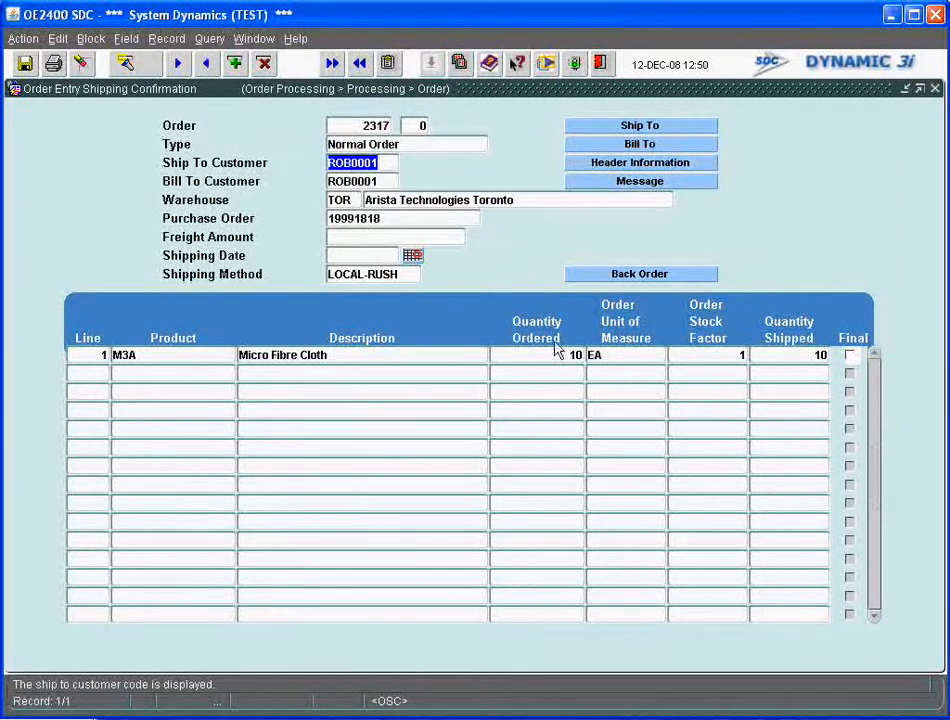
pyautogui.moveTo(362, 334)
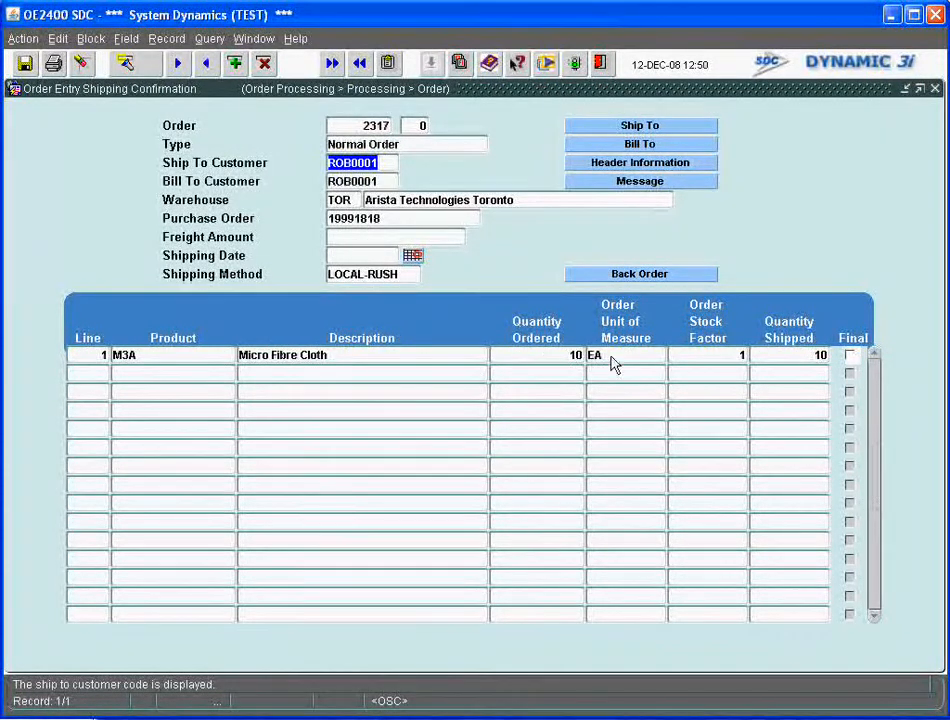
pyautogui.moveTo(812, 372)
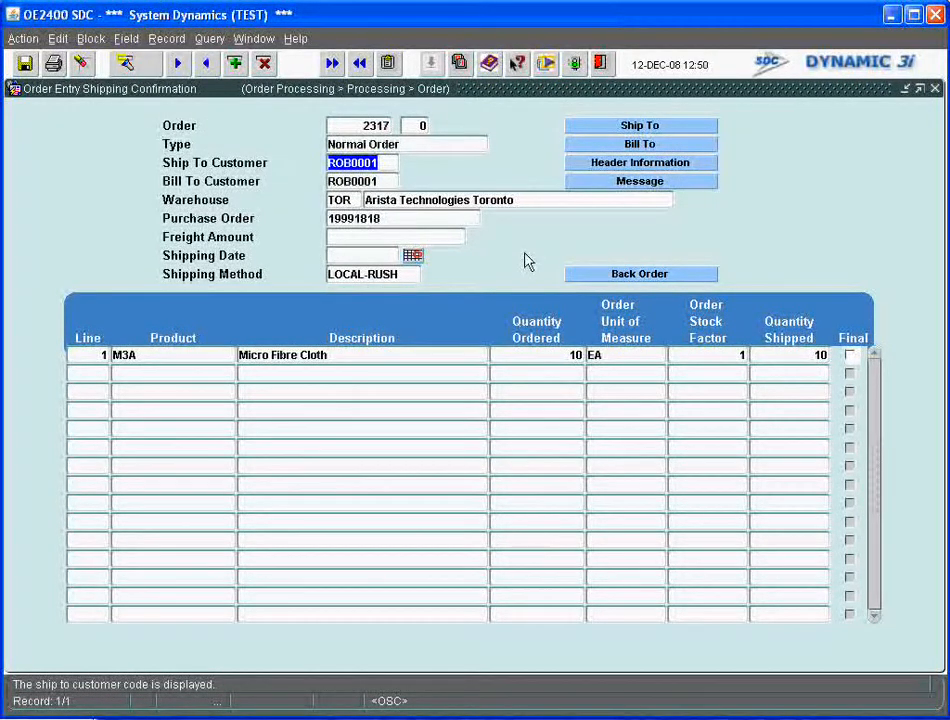
pyautogui.moveTo(548, 288)
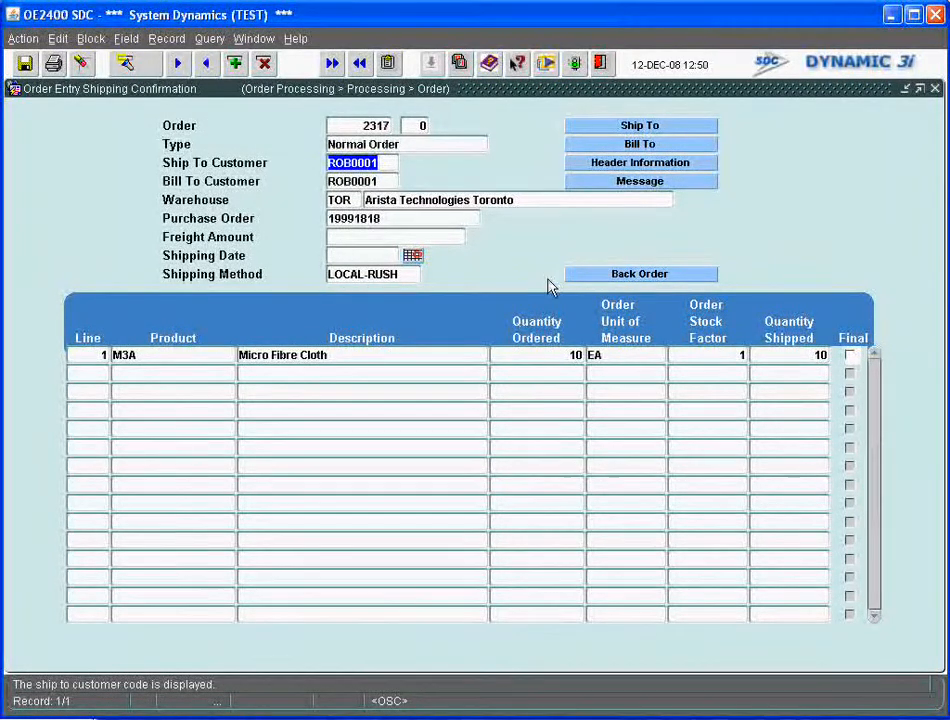
pyautogui.moveTo(848, 302)
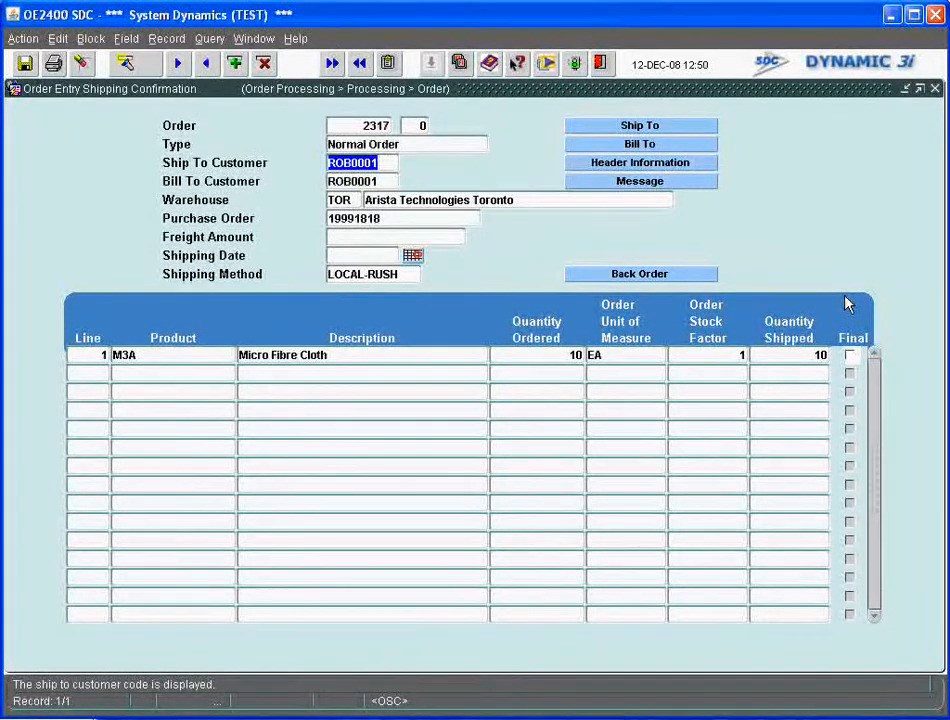
pyautogui.moveTo(808, 344)
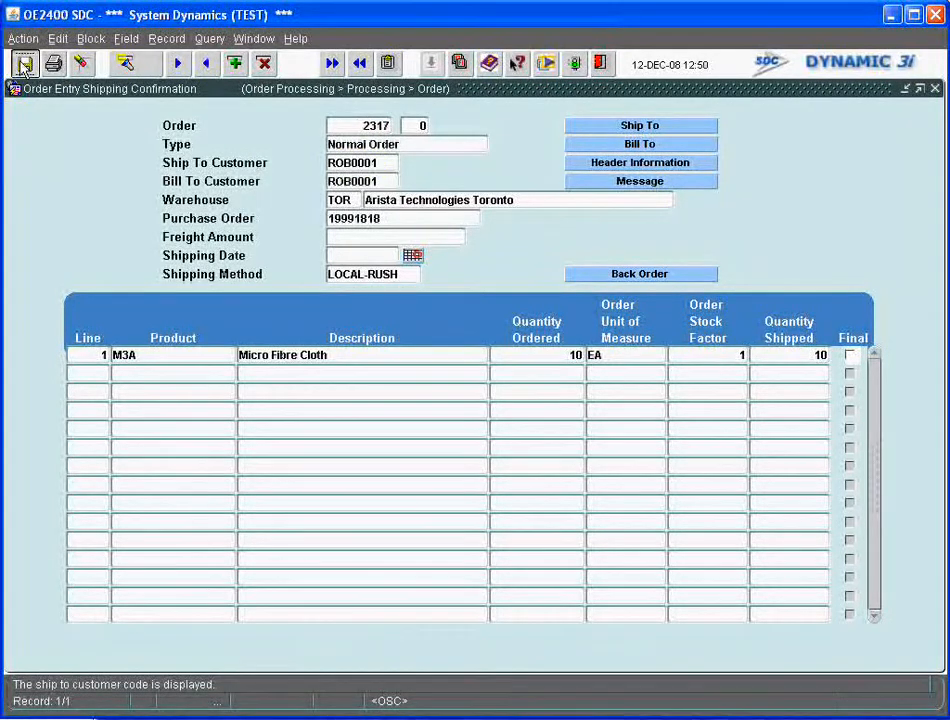
pyautogui.click(24, 62)
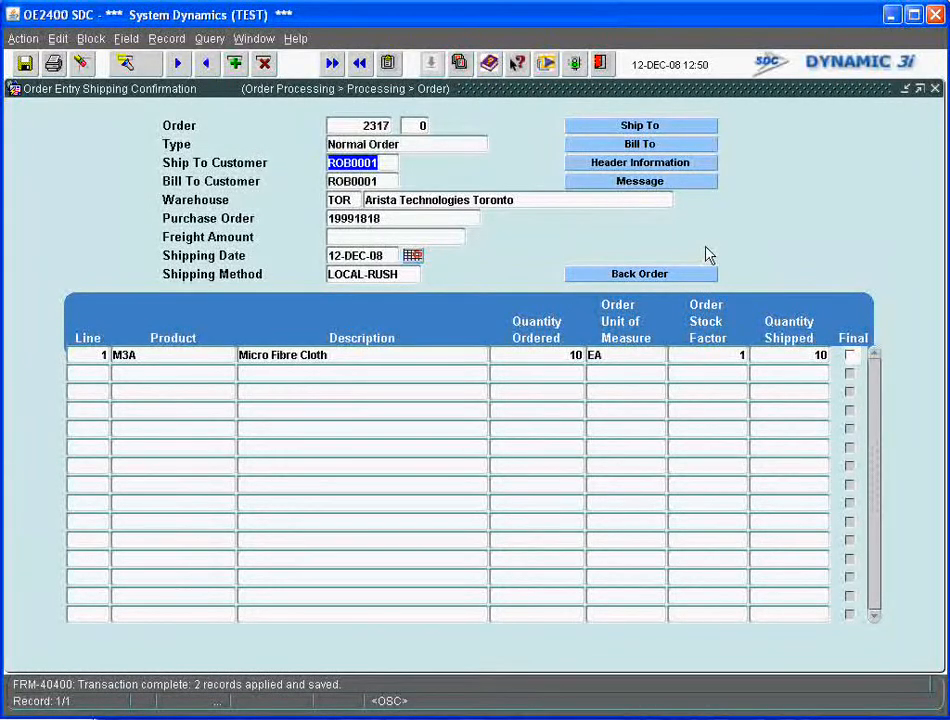
pyautogui.moveTo(692, 254)
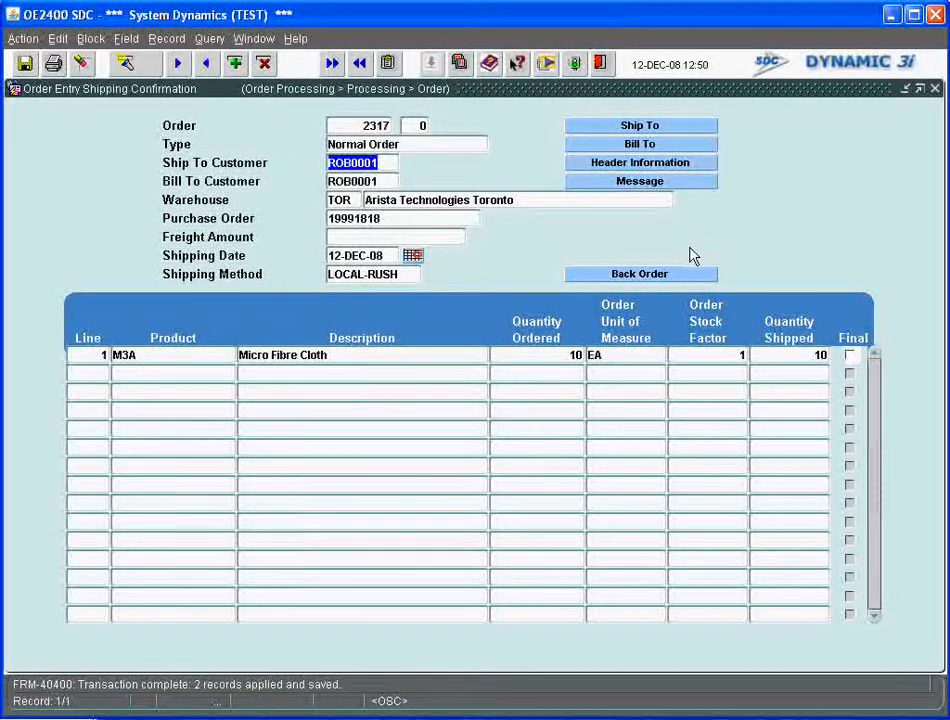
pyautogui.moveTo(428, 252)
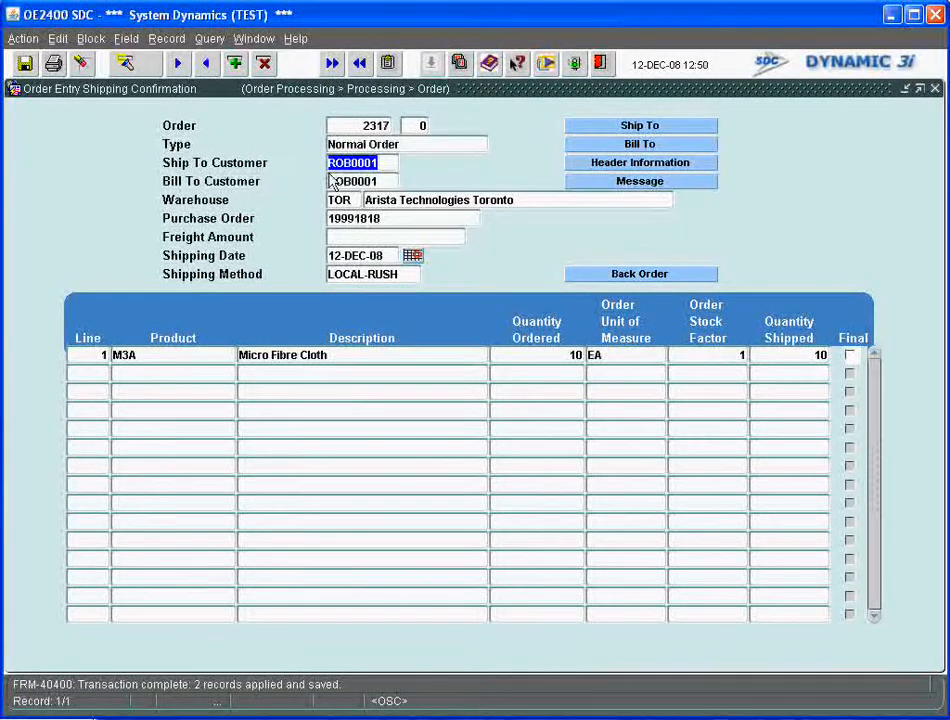
pyautogui.click(640, 124)
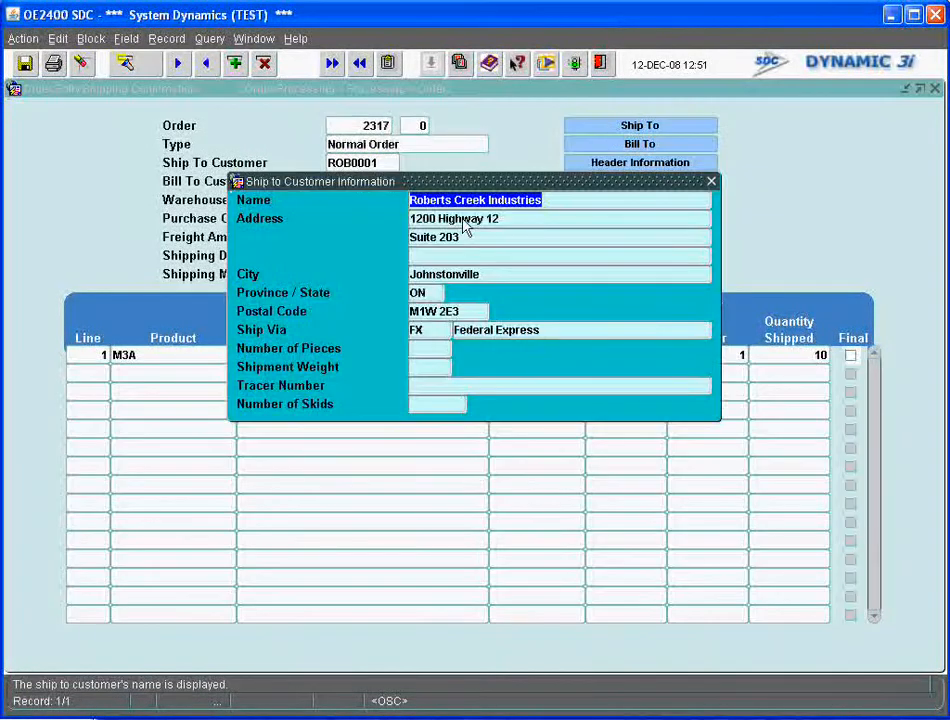
pyautogui.moveTo(378, 200)
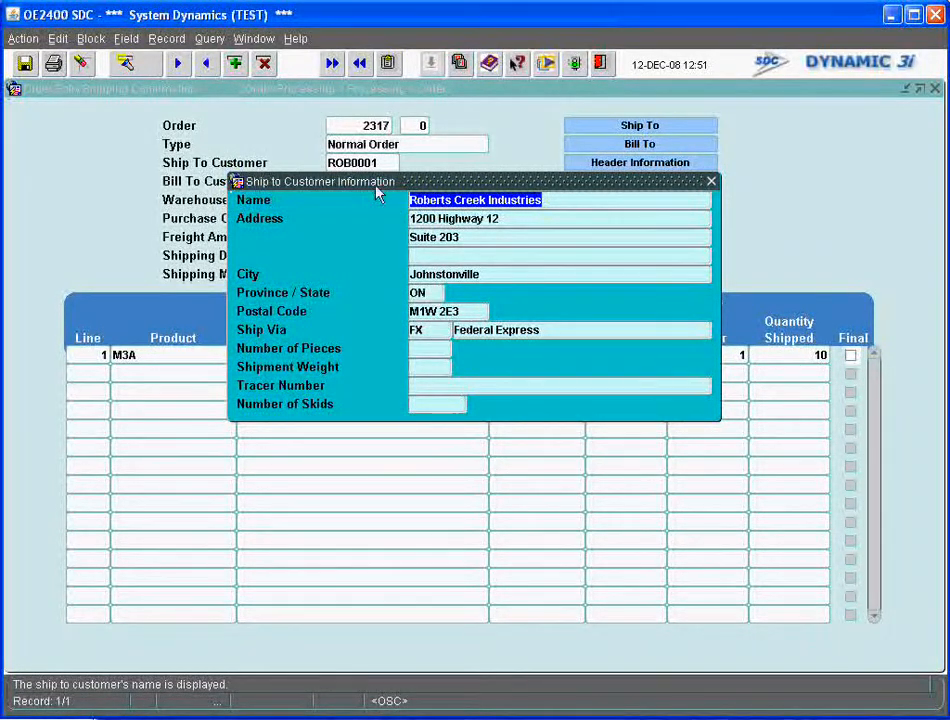
pyautogui.moveTo(488, 334)
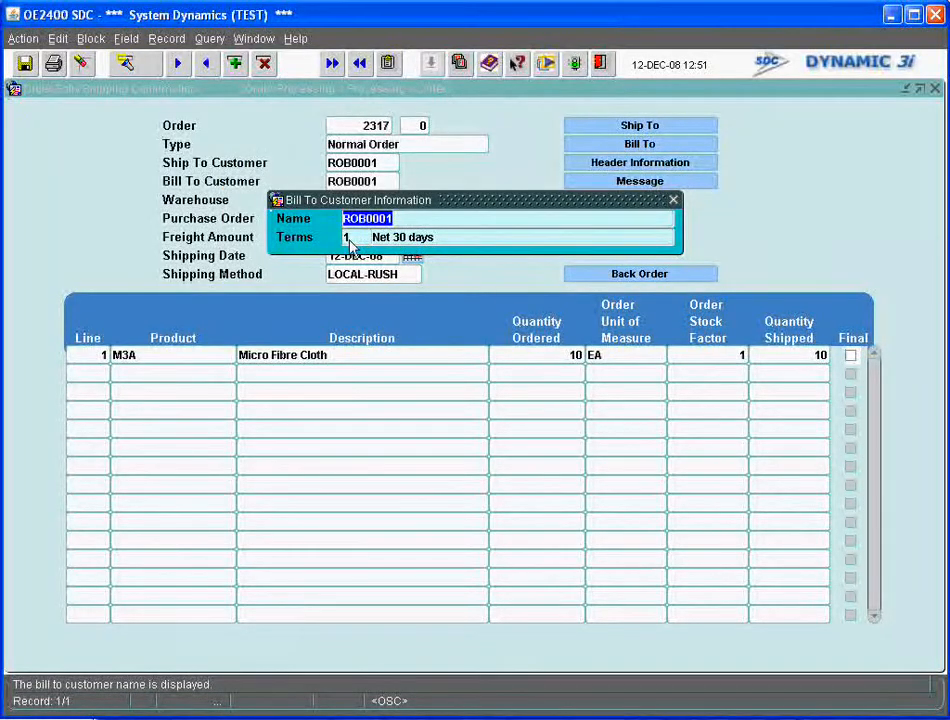
pyautogui.moveTo(362, 248)
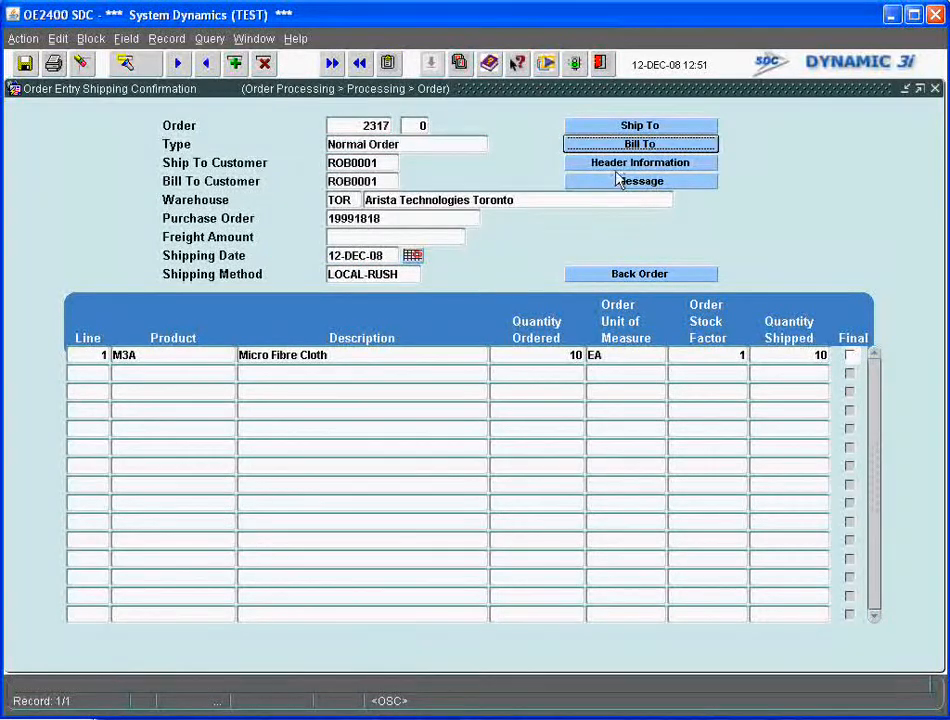
pyautogui.click(640, 162)
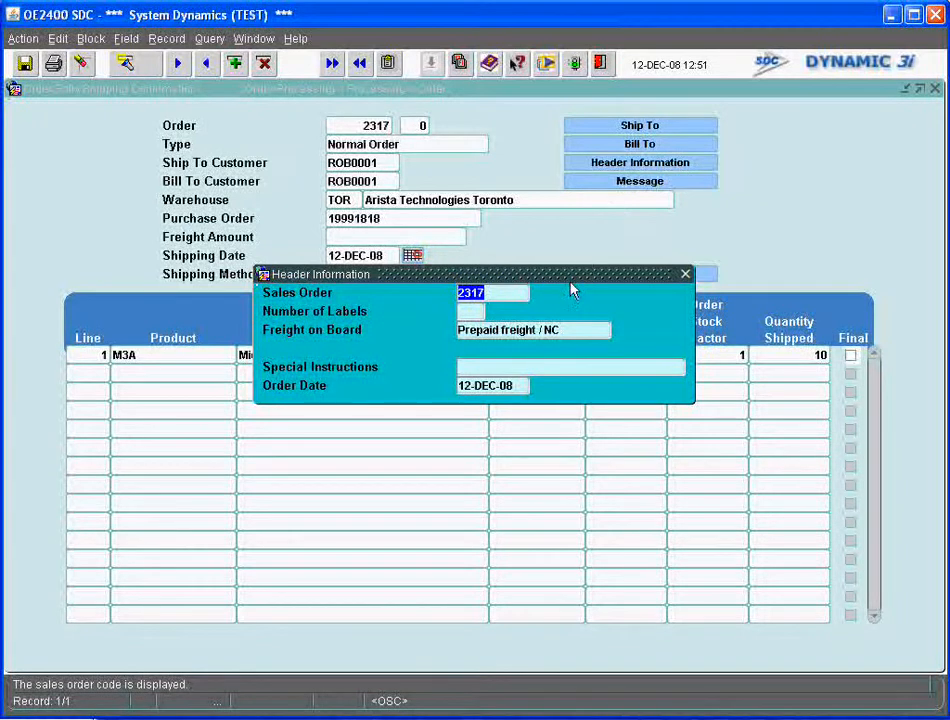
pyautogui.moveTo(484, 380)
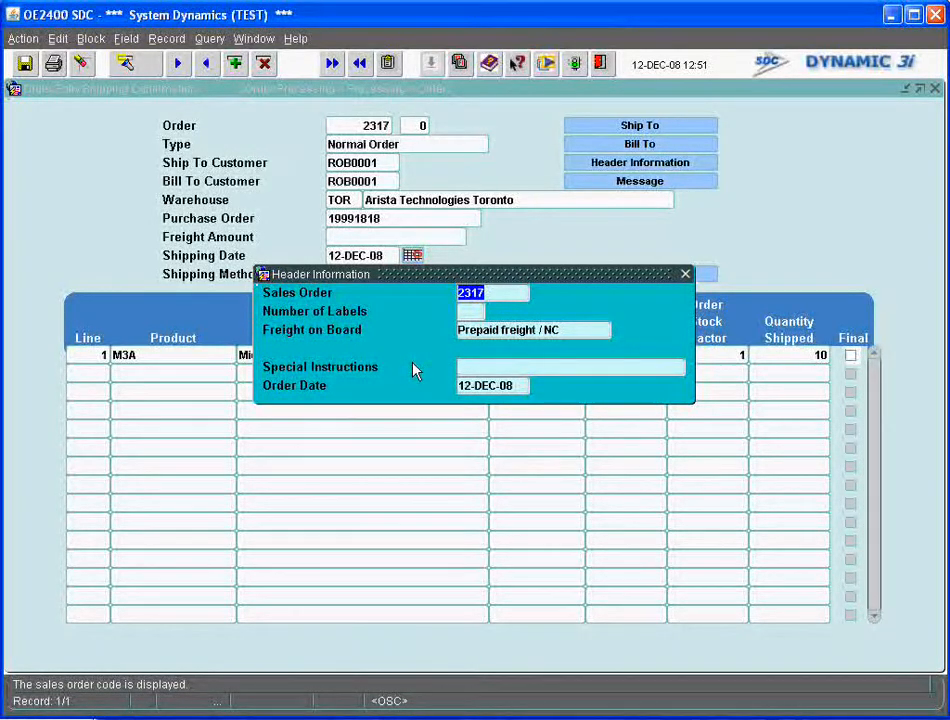
pyautogui.moveTo(684, 274)
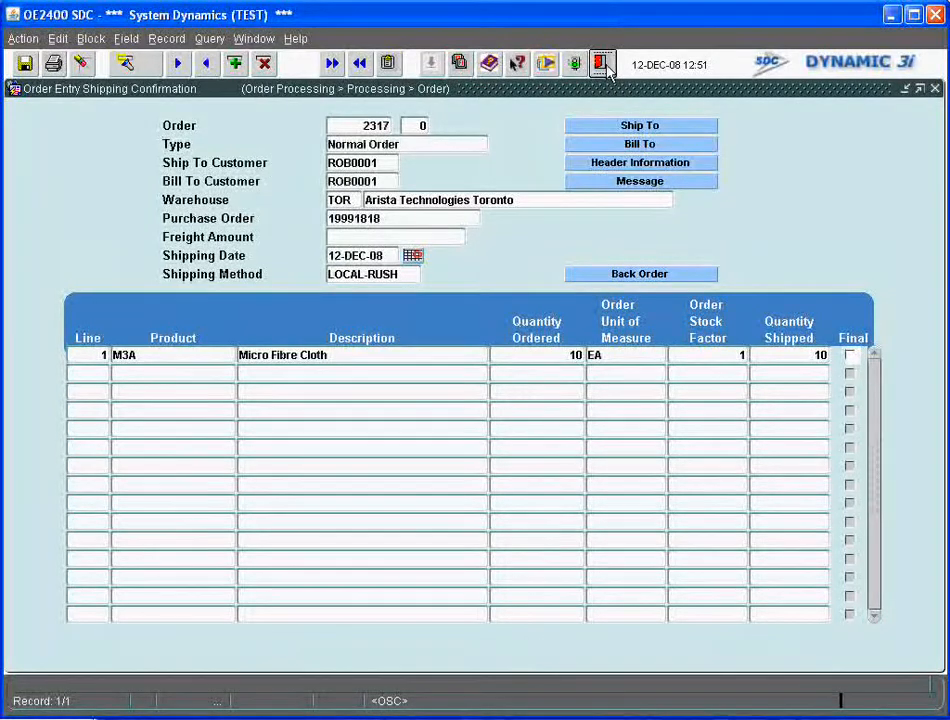
# Leave shipping confirmation and launch Invoice Print from the Order menu tree.
pyautogui.click(600, 62)
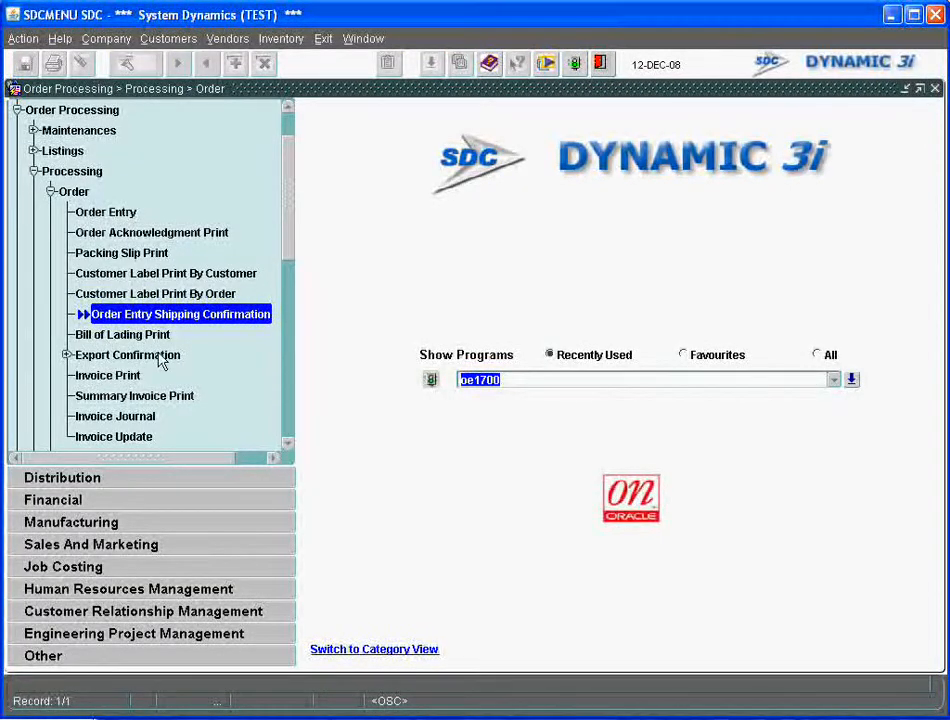
pyautogui.scroll(-3)
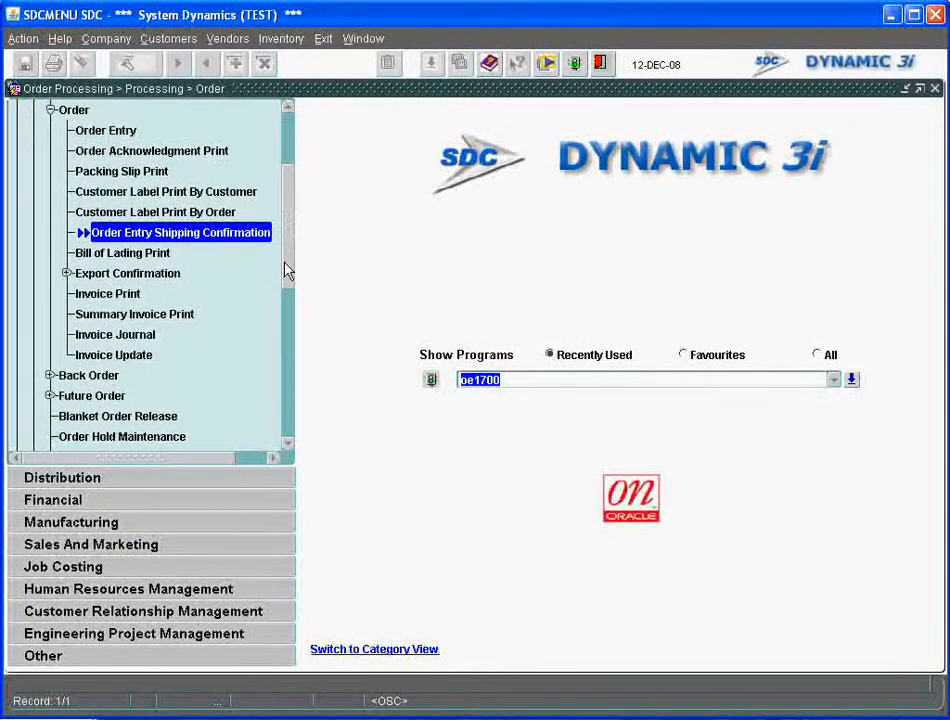
pyautogui.click(124, 292)
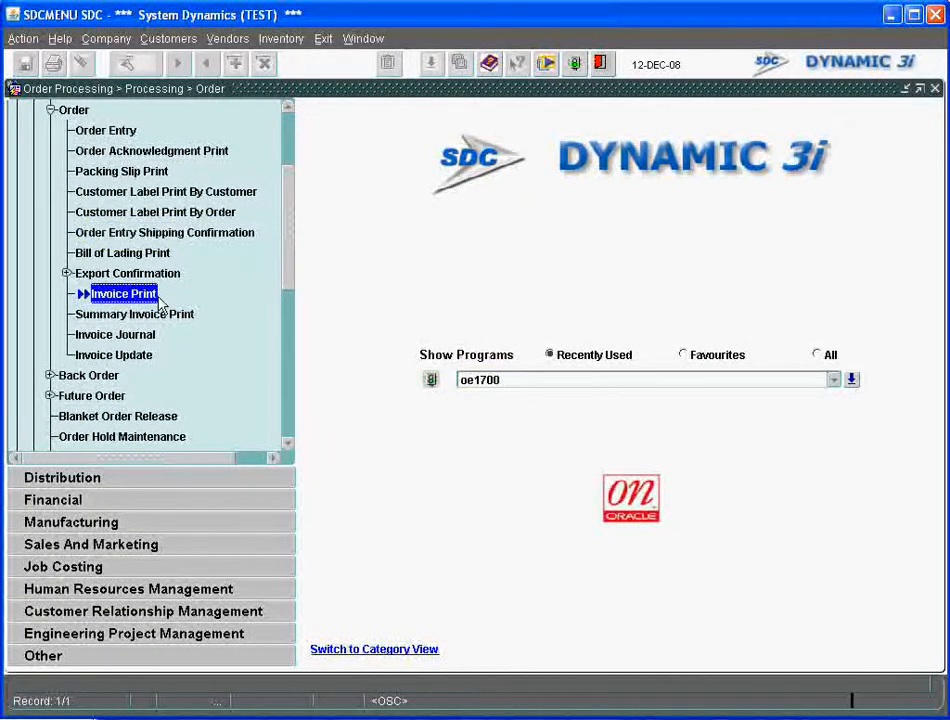
pyautogui.doubleClick(124, 292)
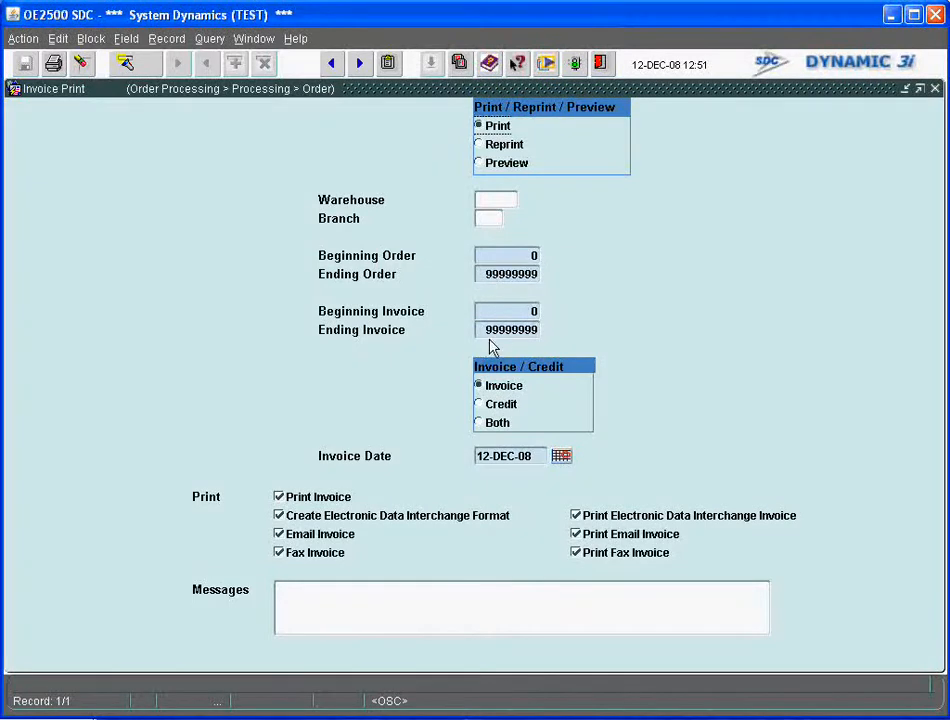
pyautogui.moveTo(480, 478)
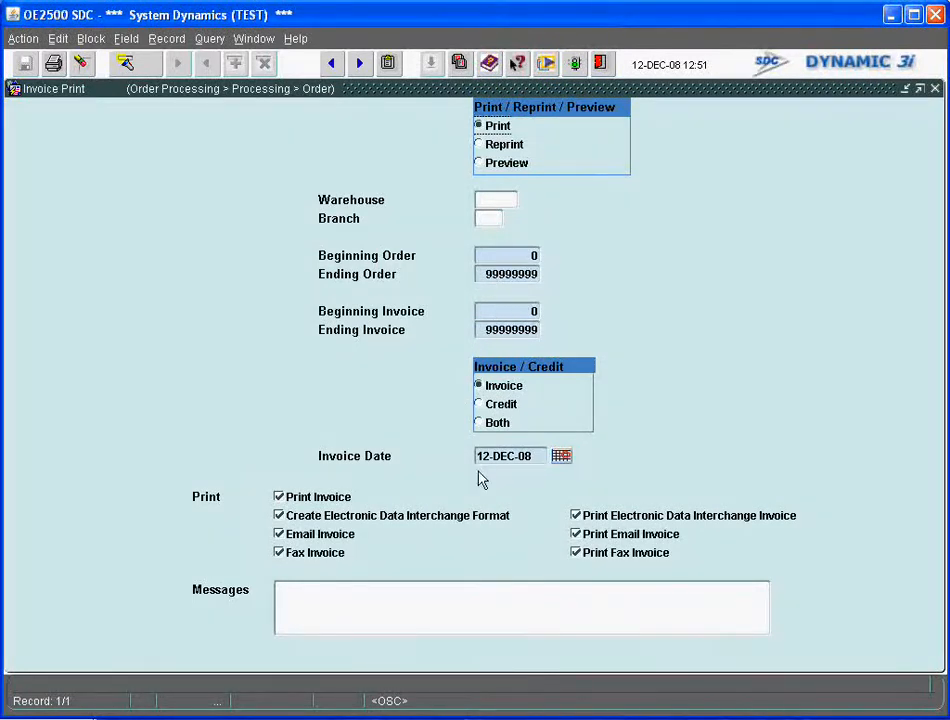
pyautogui.moveTo(464, 468)
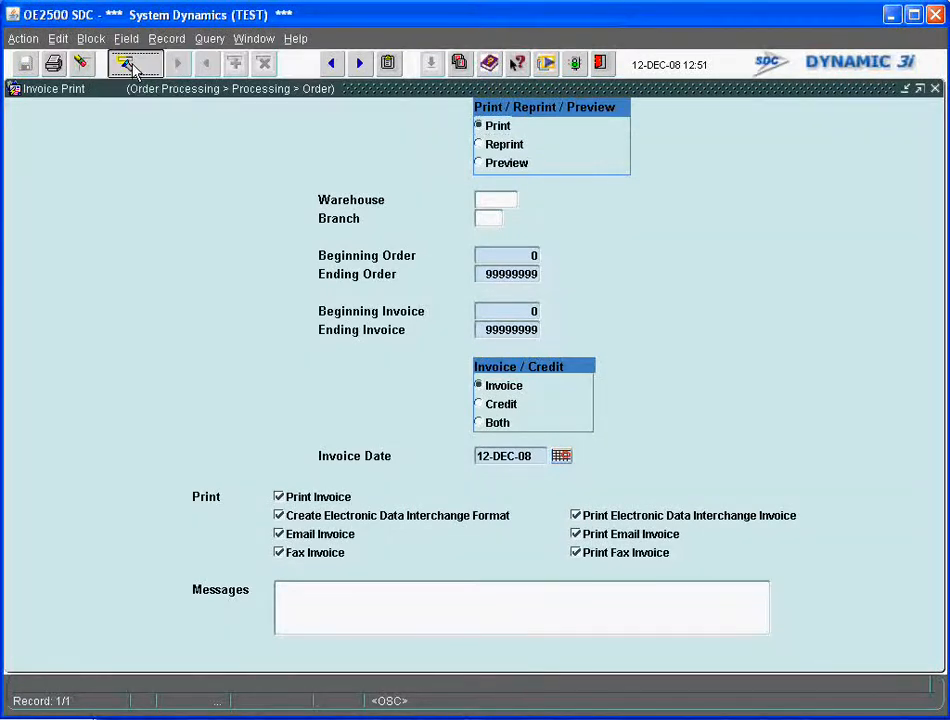
# Execute the invoice print immediately to the screen as a PDF.
pyautogui.click(136, 62)
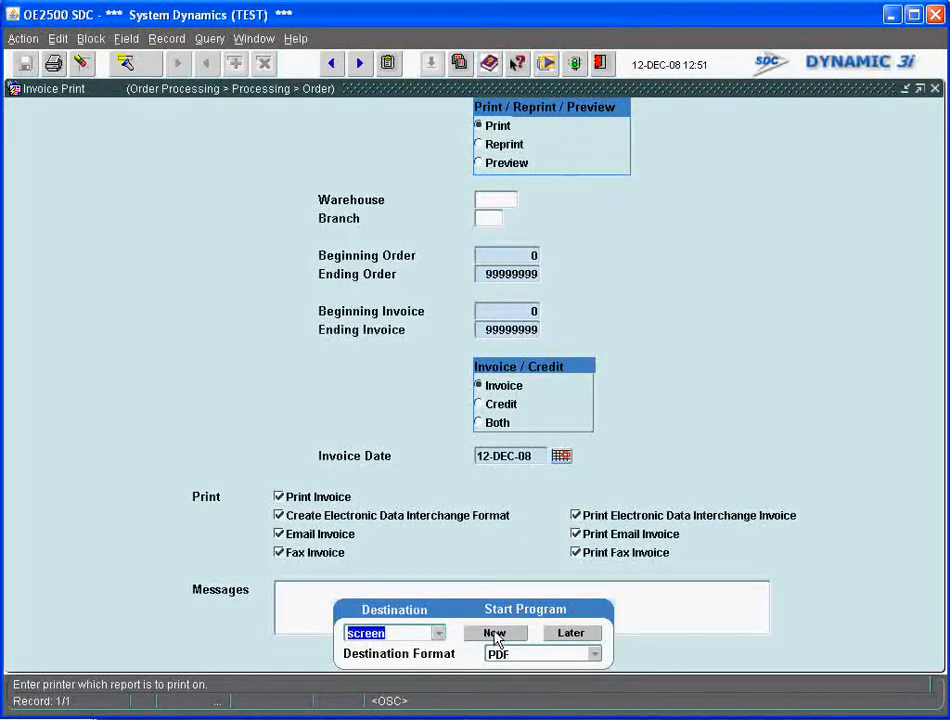
pyautogui.click(494, 632)
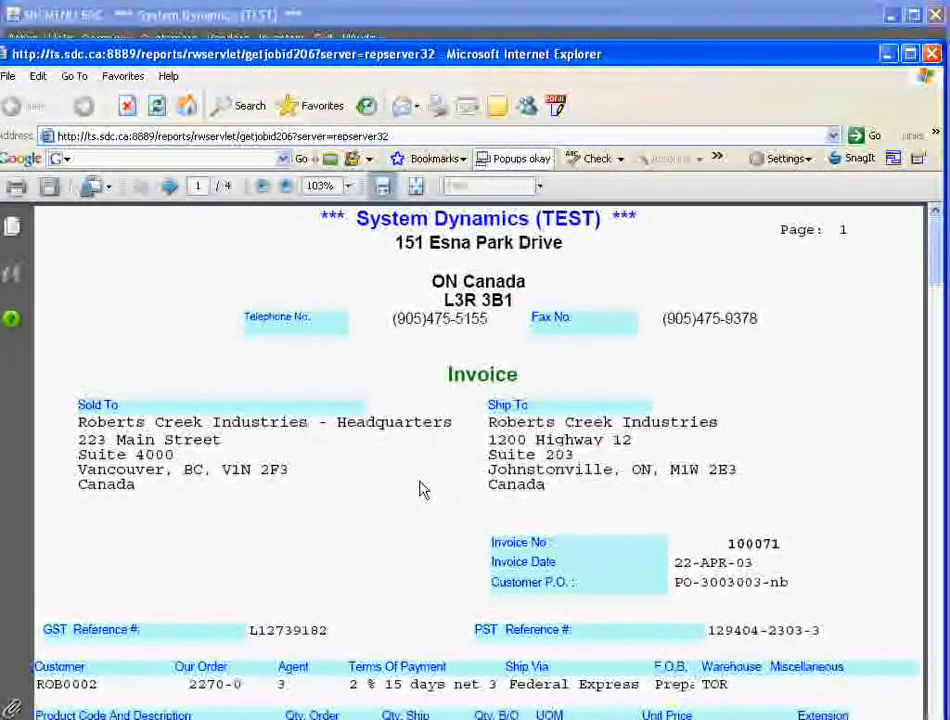
# Scroll the invoice PDF to invoice 100097 for order 2317-0, 10 Micro Fibre Cloths.
pyautogui.scroll(-3)
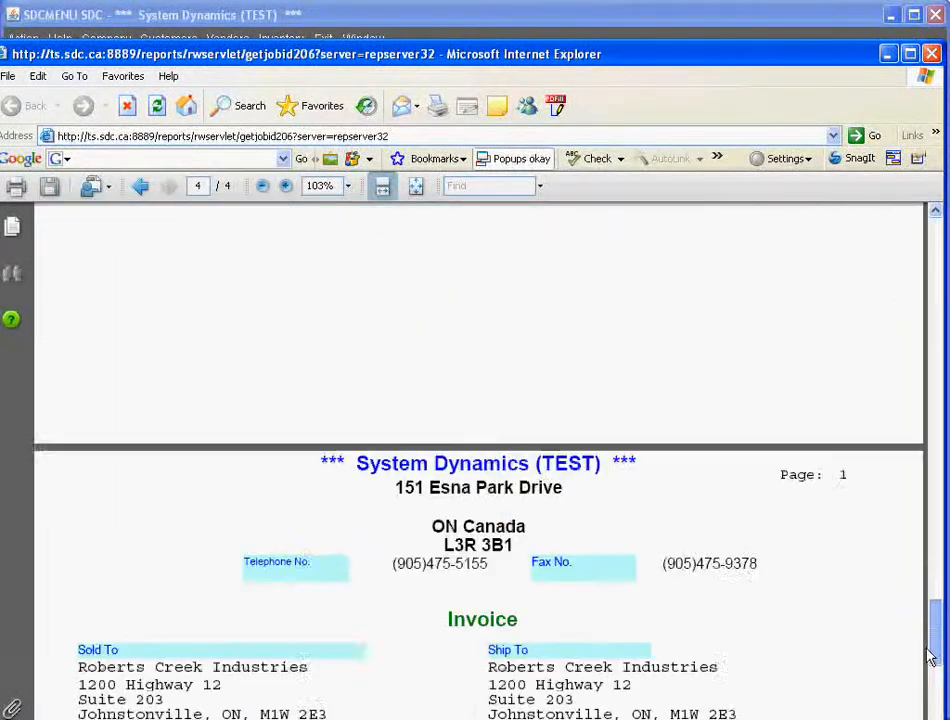
pyautogui.scroll(-3)
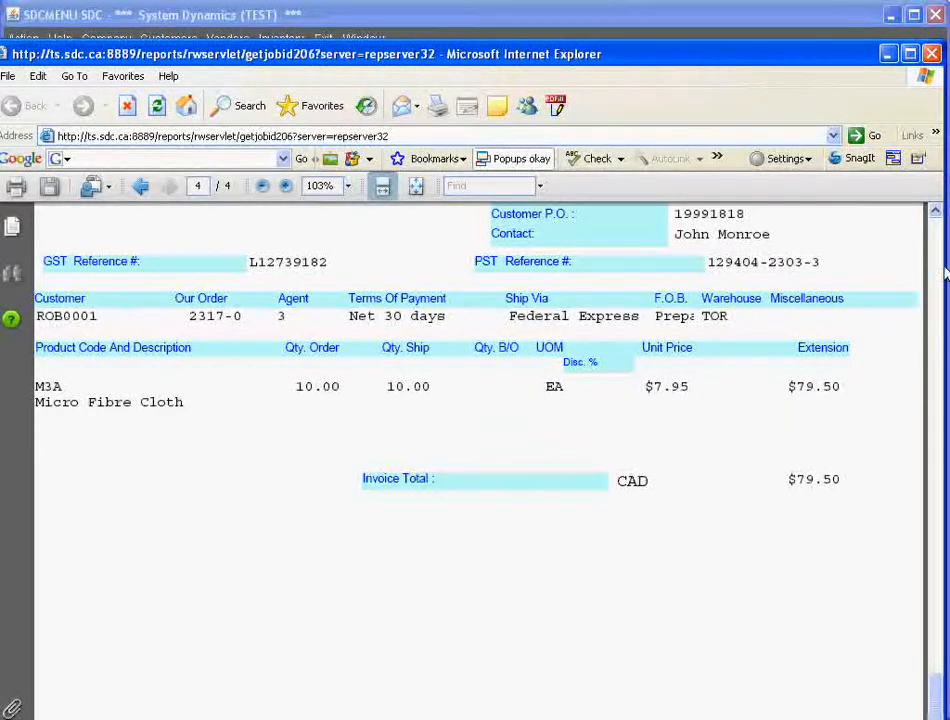
pyautogui.scroll(3)
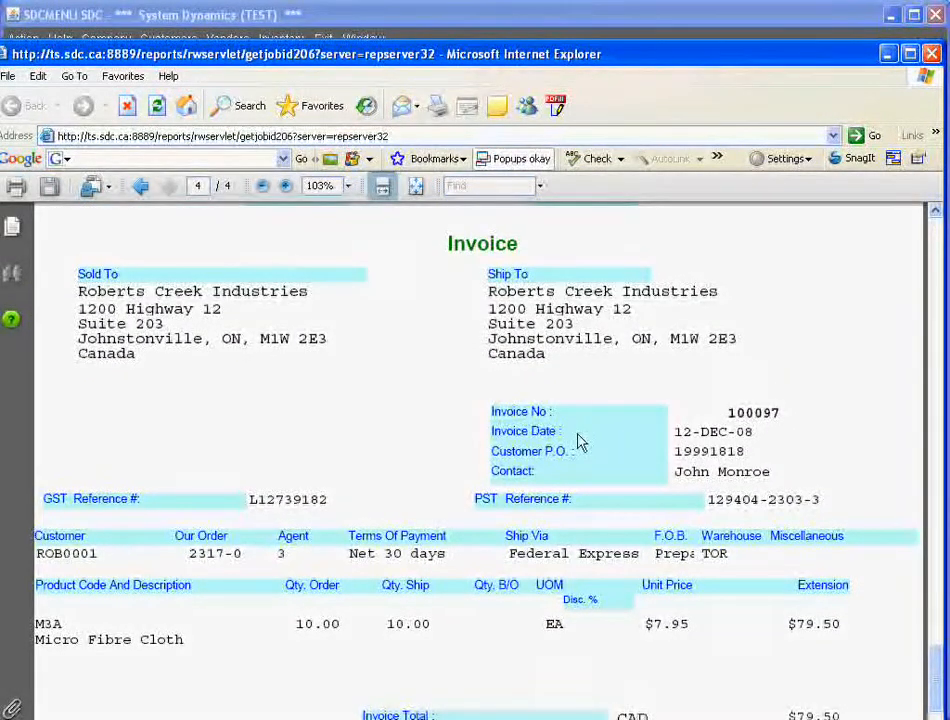
pyautogui.moveTo(650, 418)
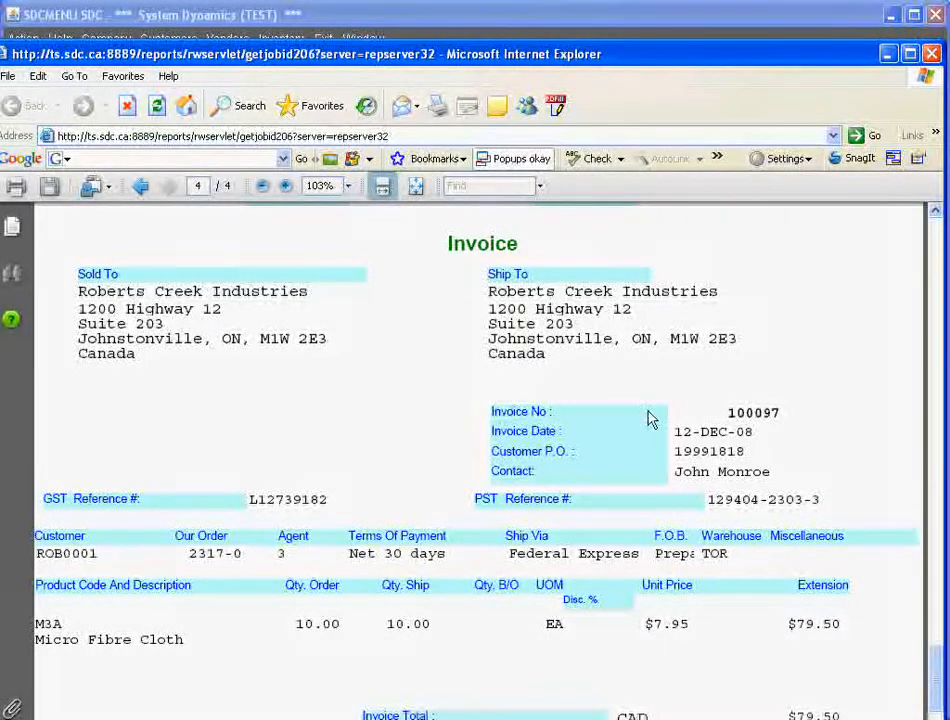
pyautogui.moveTo(750, 422)
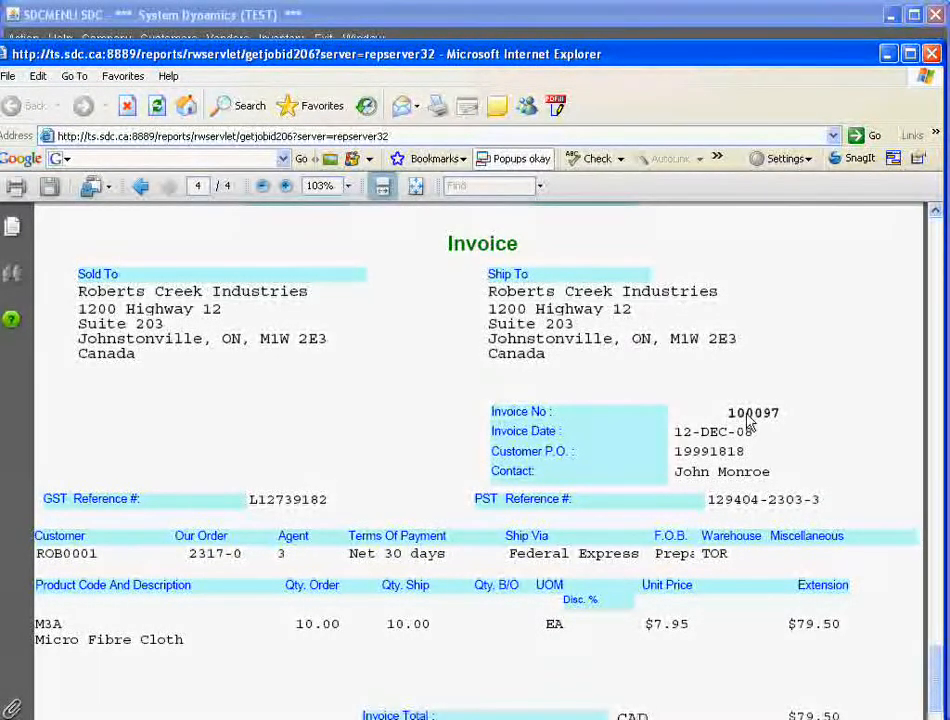
pyautogui.moveTo(790, 420)
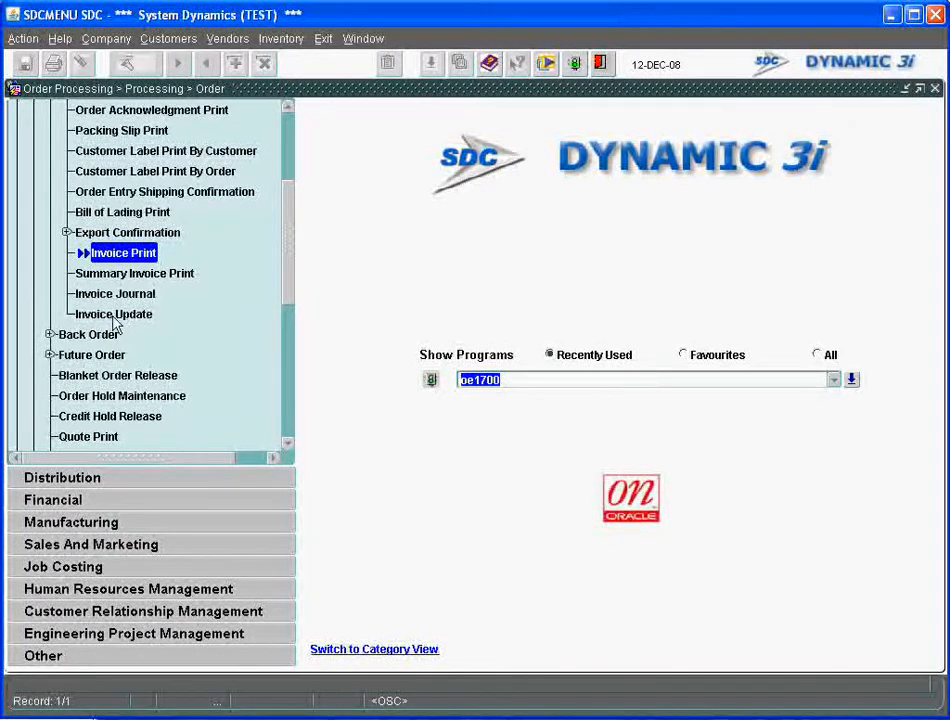
# Run the Invoice Journal report, listing invoice 100097 for order 2317 totalling 79.50.
pyautogui.doubleClick(114, 292)
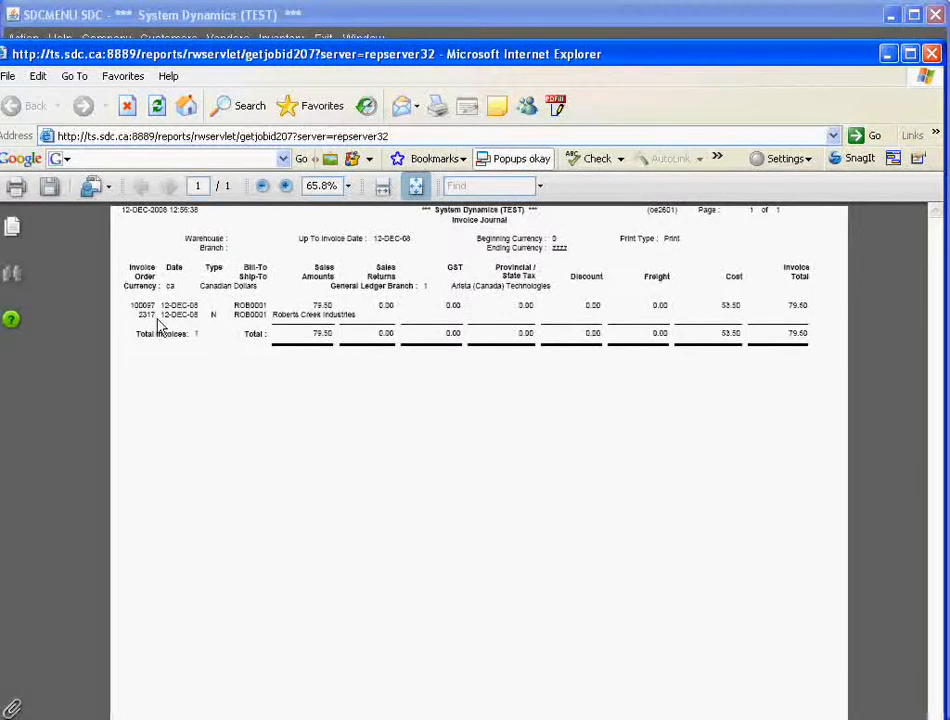
pyautogui.moveTo(144, 316)
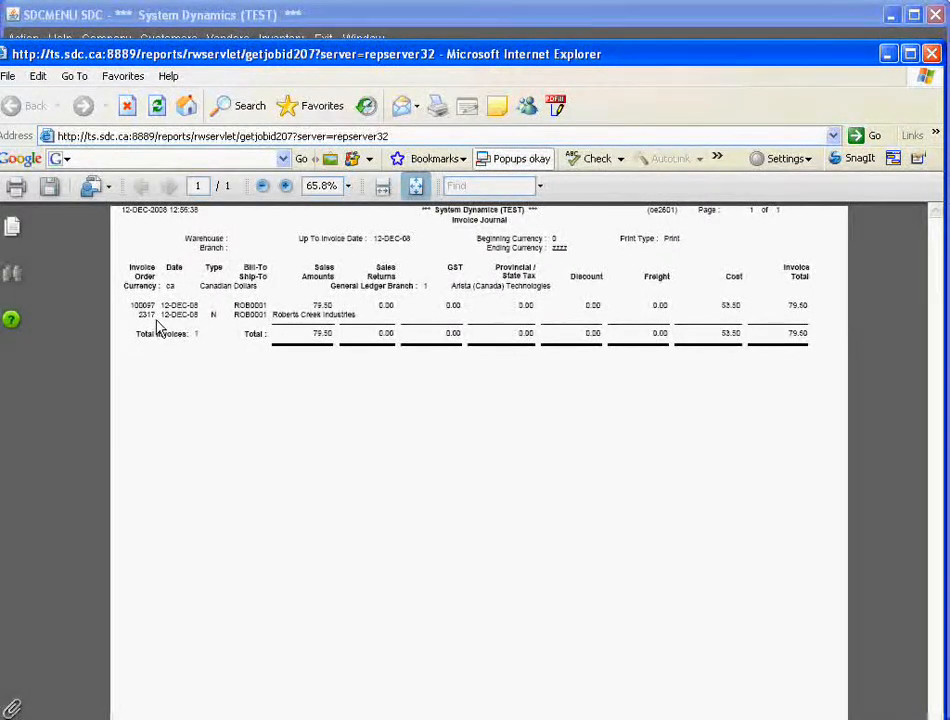
pyautogui.moveTo(356, 276)
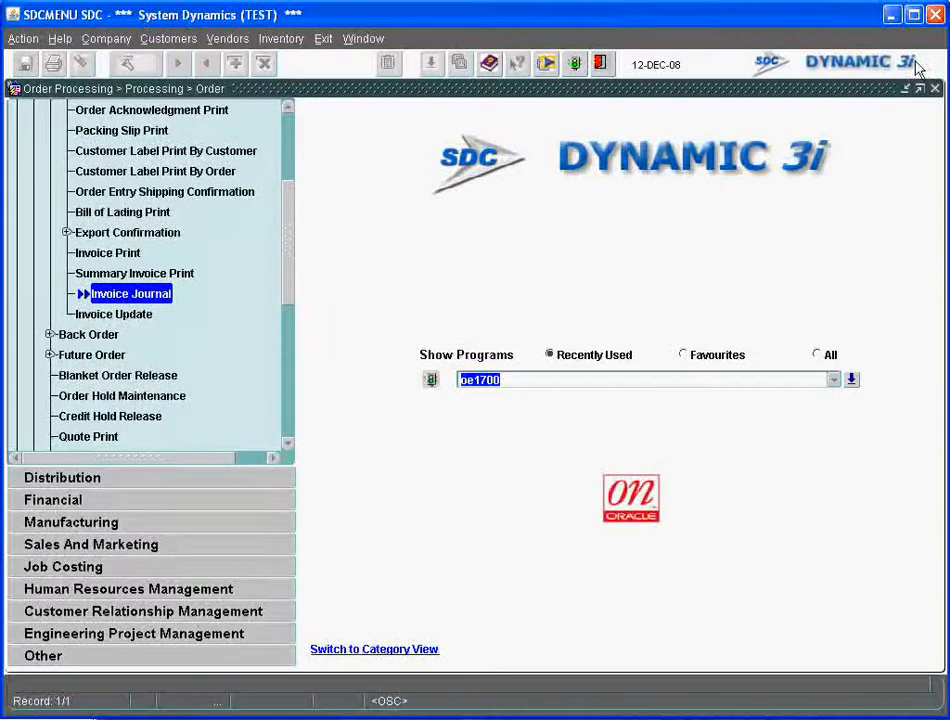
# Run Invoice Update with Detail posting dated 12-DEC-08 for period 12, immediately to screen.
pyautogui.click(130, 314)
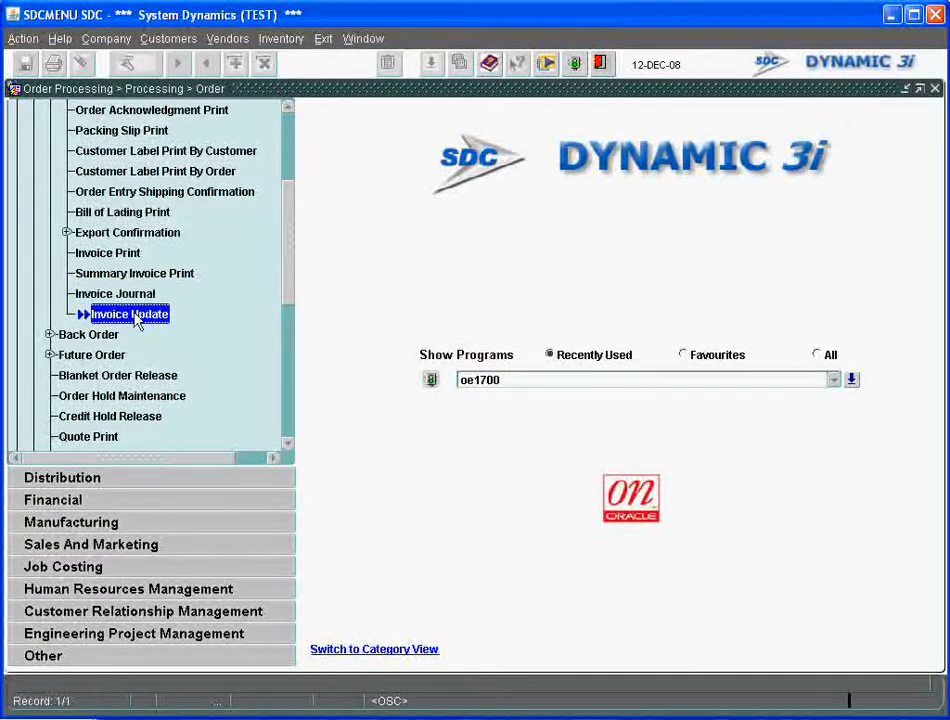
pyautogui.doubleClick(130, 314)
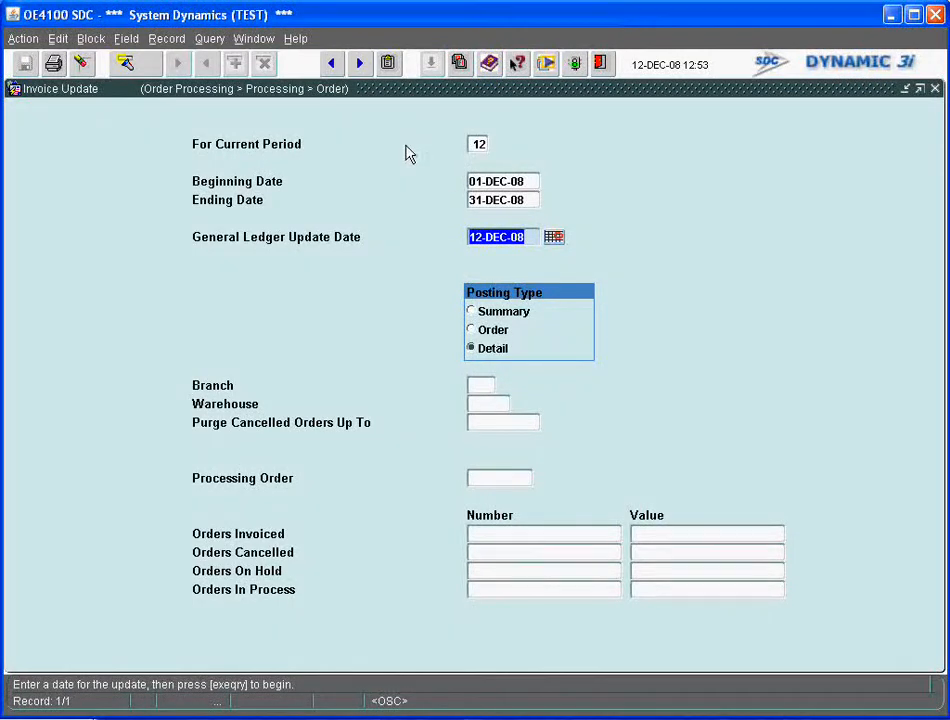
pyautogui.moveTo(504, 248)
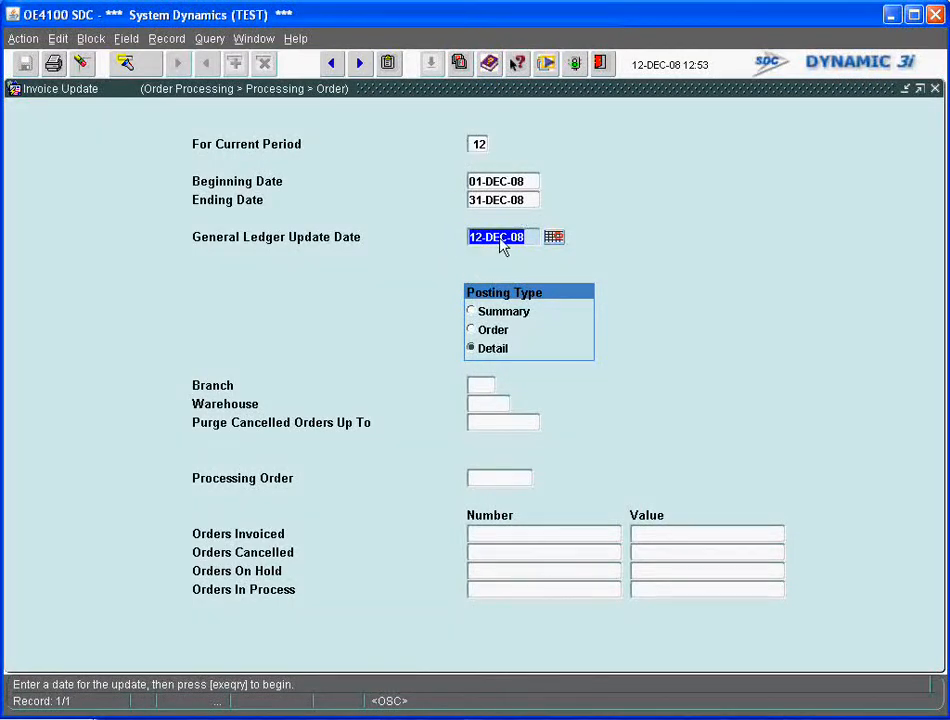
pyautogui.moveTo(448, 388)
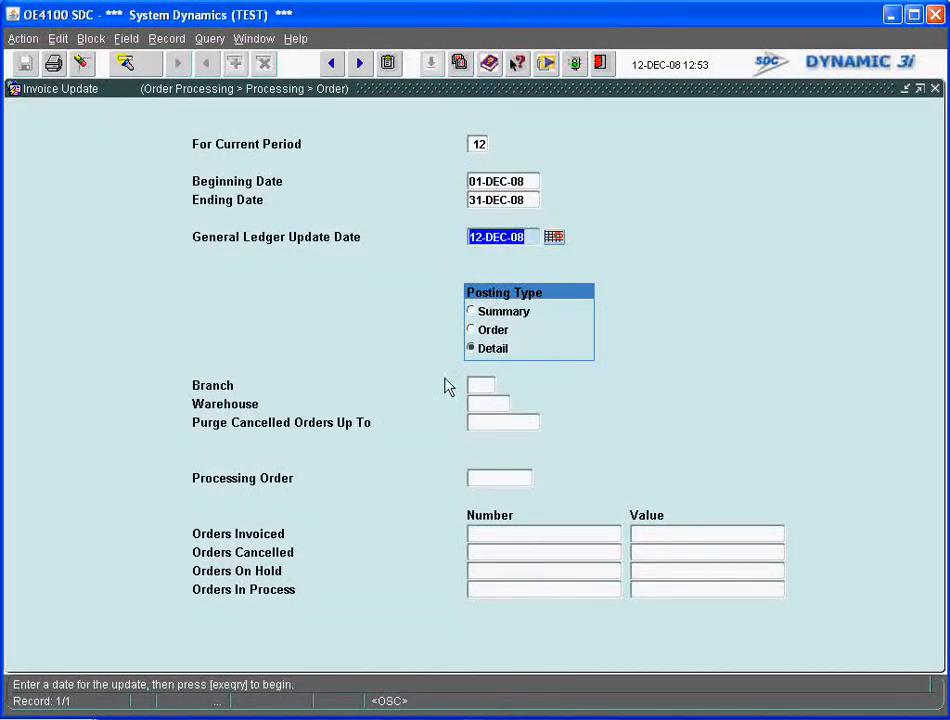
pyautogui.moveTo(464, 402)
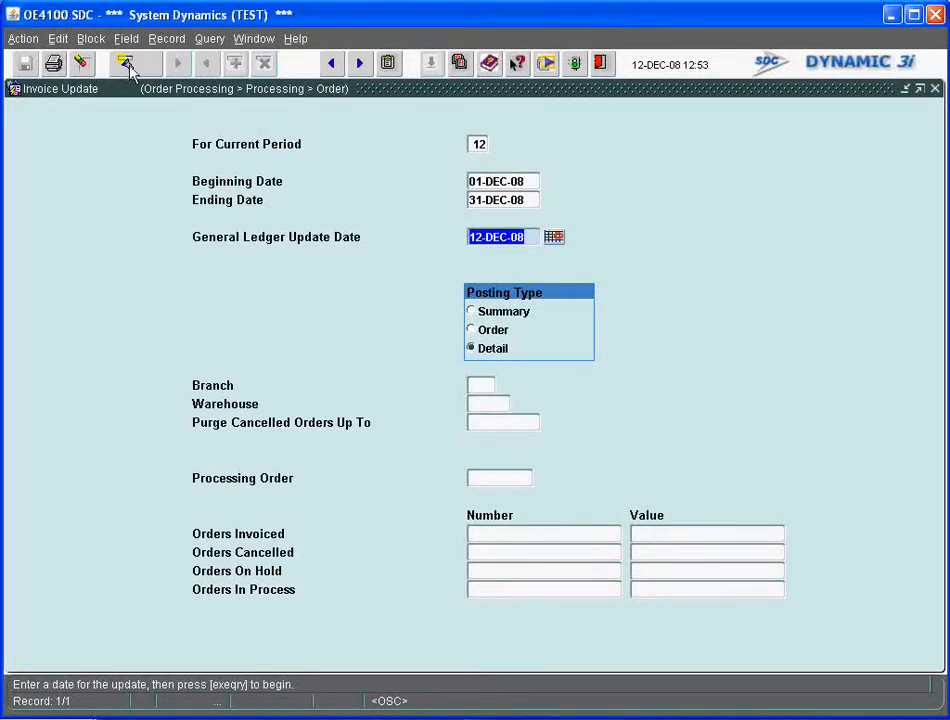
pyautogui.click(126, 62)
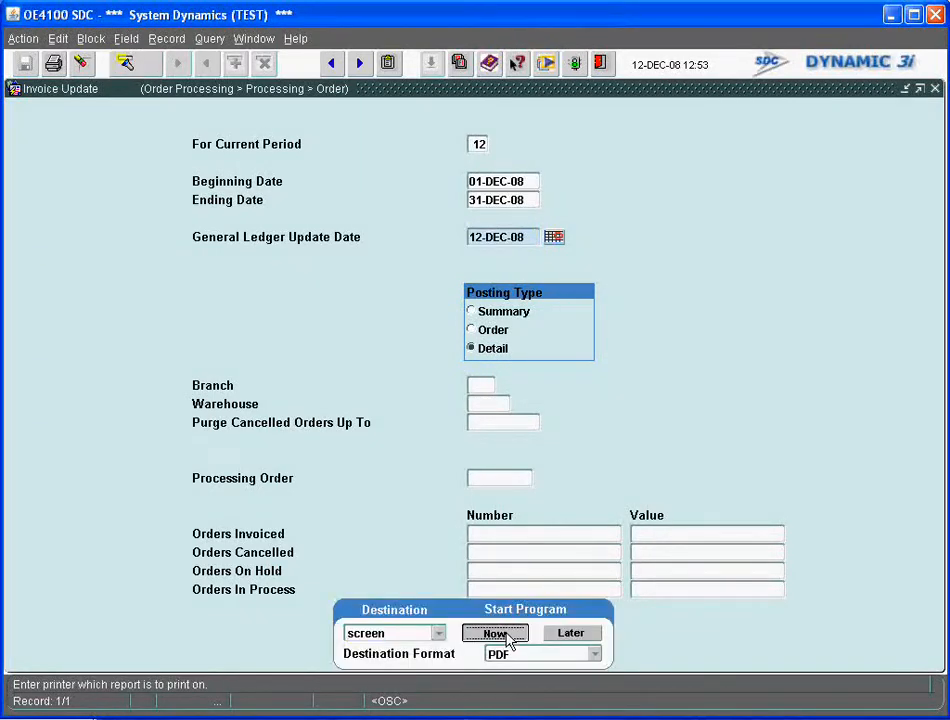
pyautogui.click(494, 632)
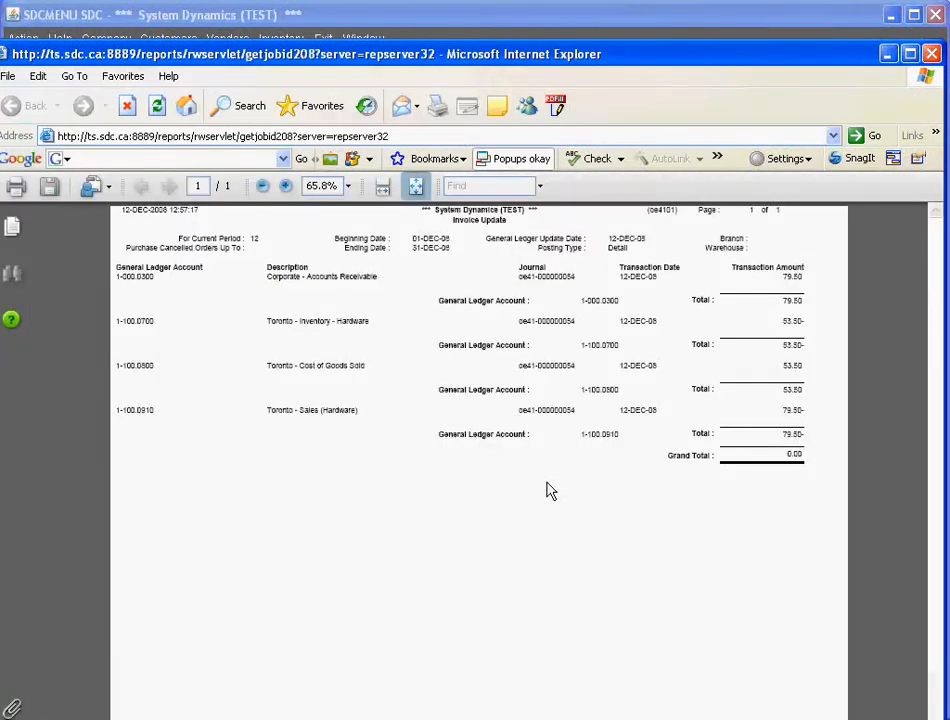
pyautogui.moveTo(158, 296)
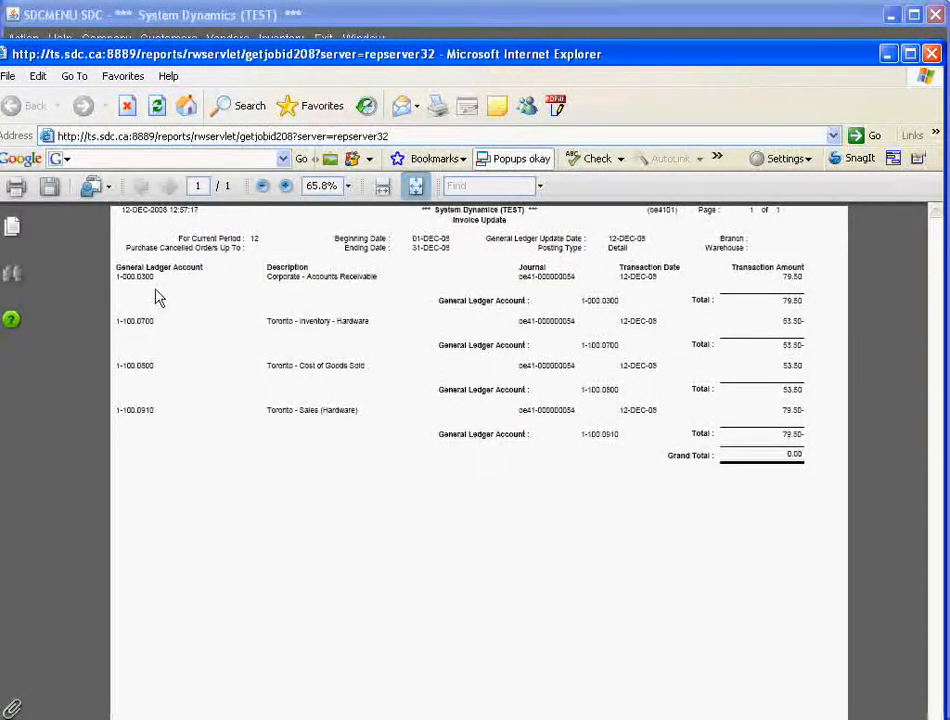
pyautogui.moveTo(268, 292)
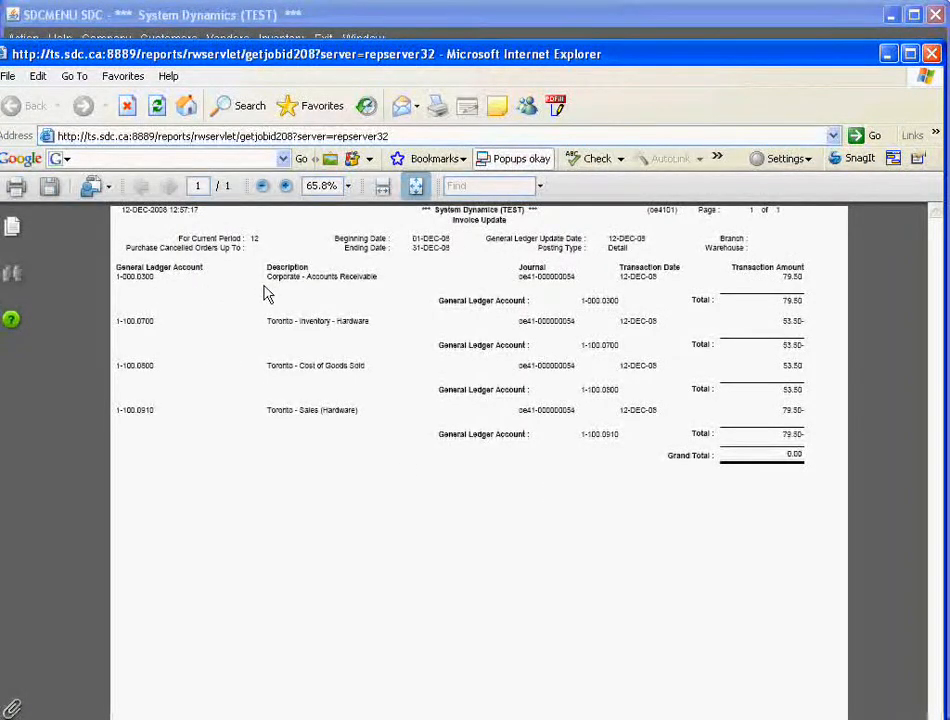
pyautogui.moveTo(322, 302)
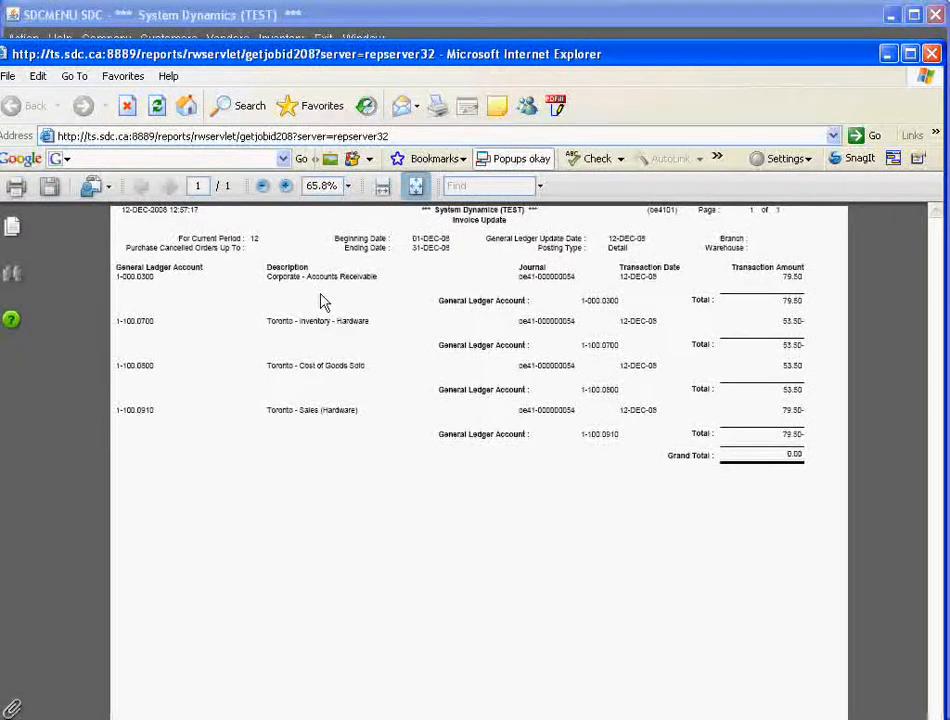
pyautogui.moveTo(436, 318)
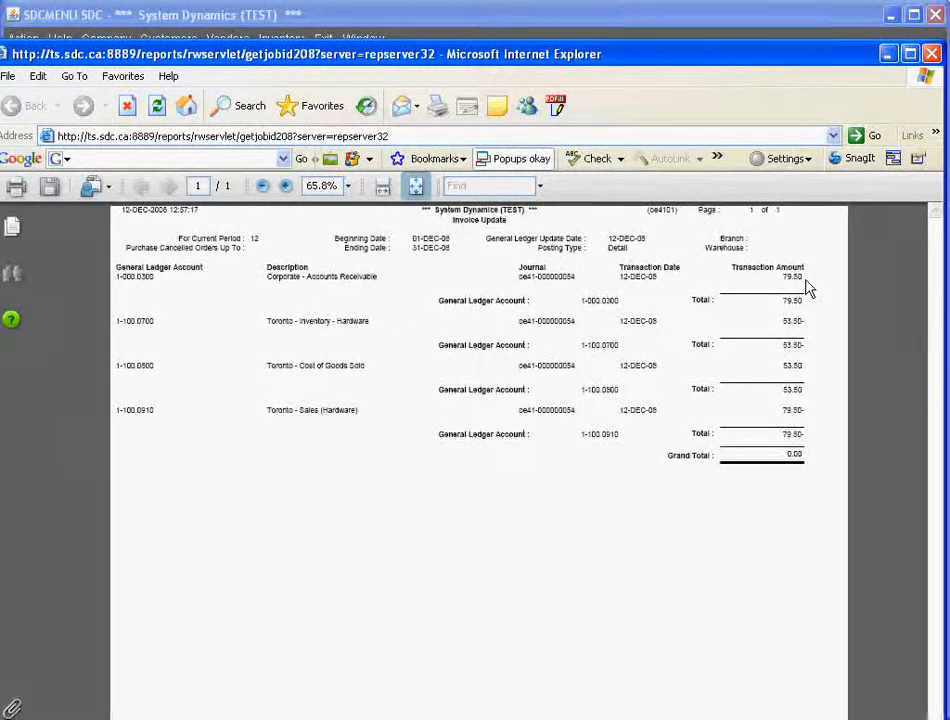
pyautogui.moveTo(358, 288)
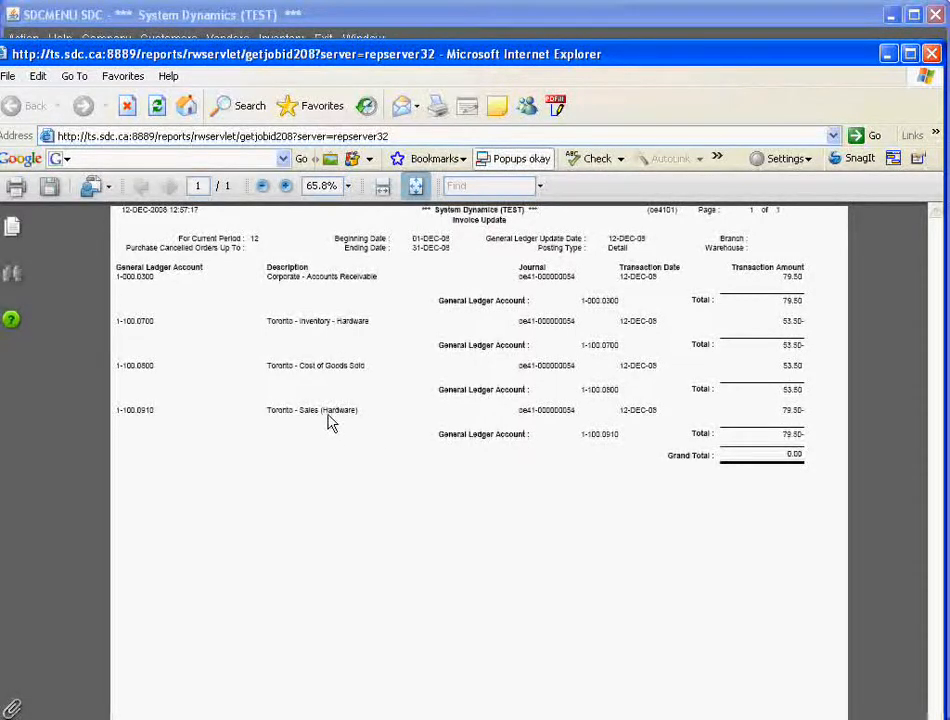
pyautogui.moveTo(780, 430)
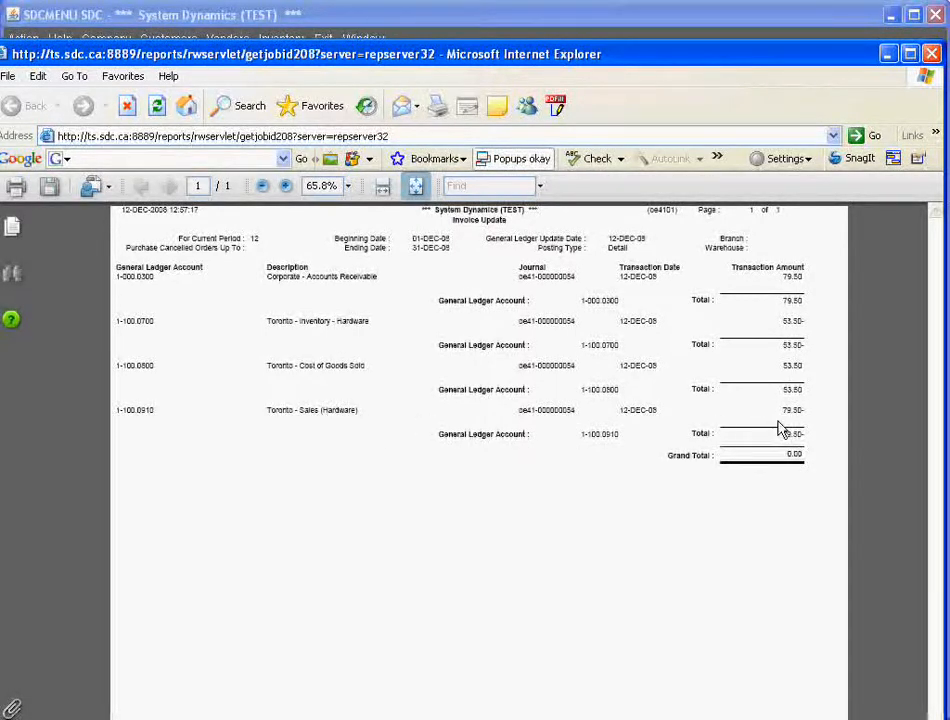